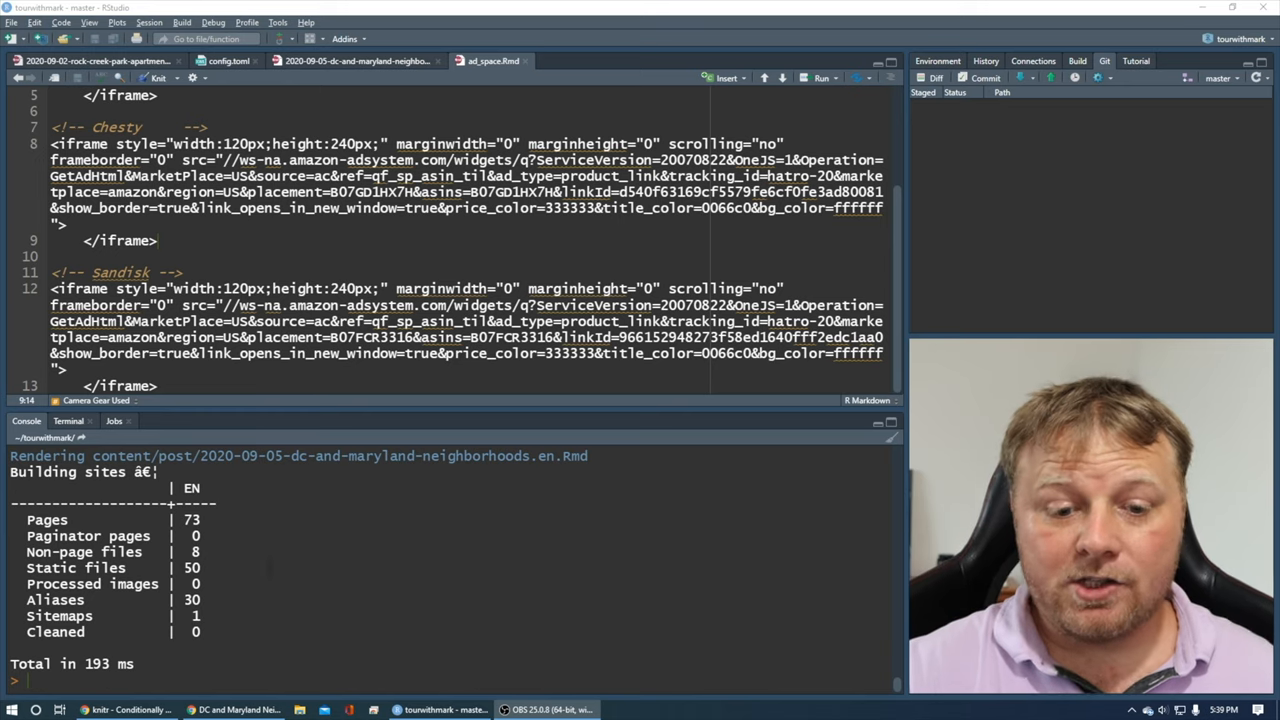
Step: Open the DC and Maryland Neighborhoods post from tourwithmark.com's home page and scroll to Camera Gear Used
left_click(232, 710)
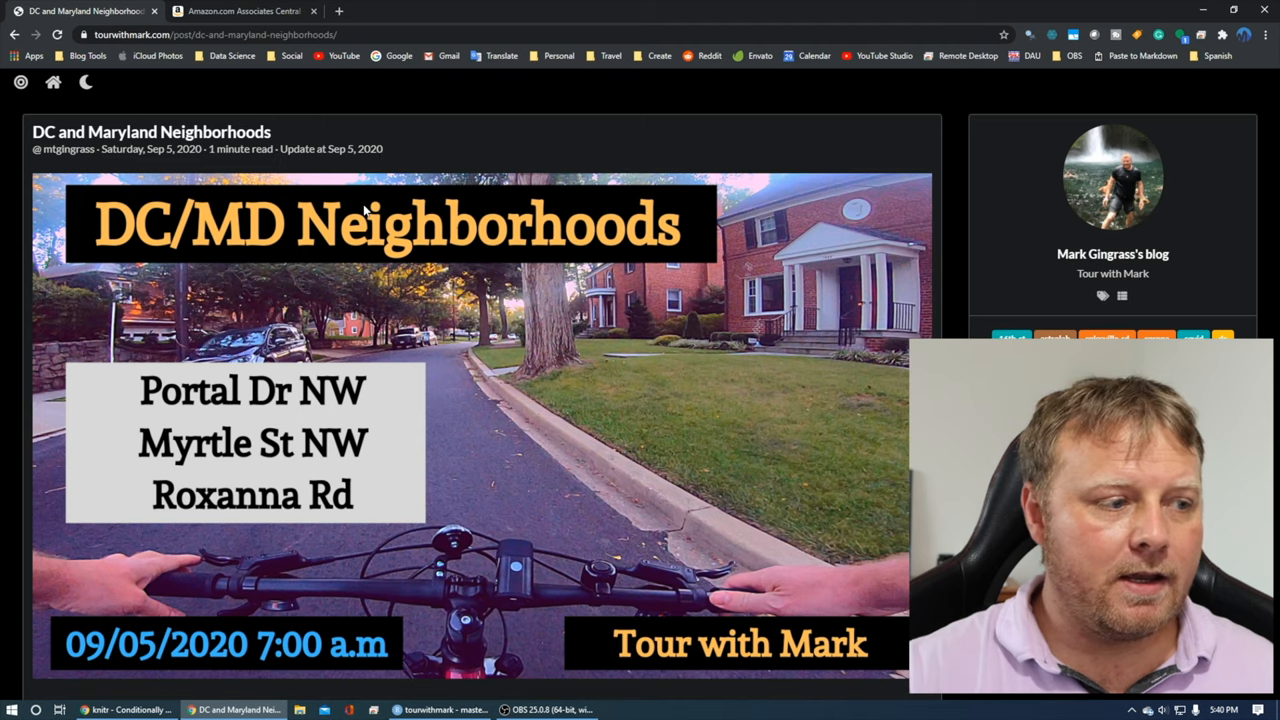
mouse_move(128, 50)
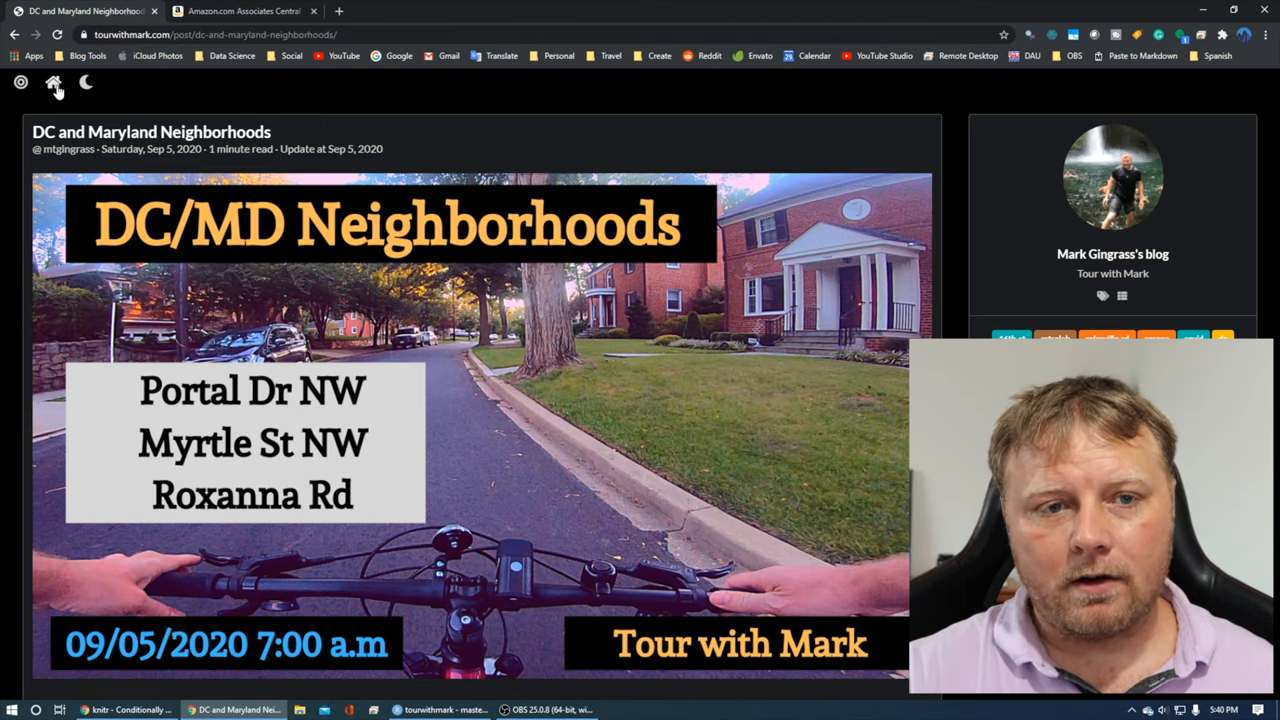
left_click(53, 82)
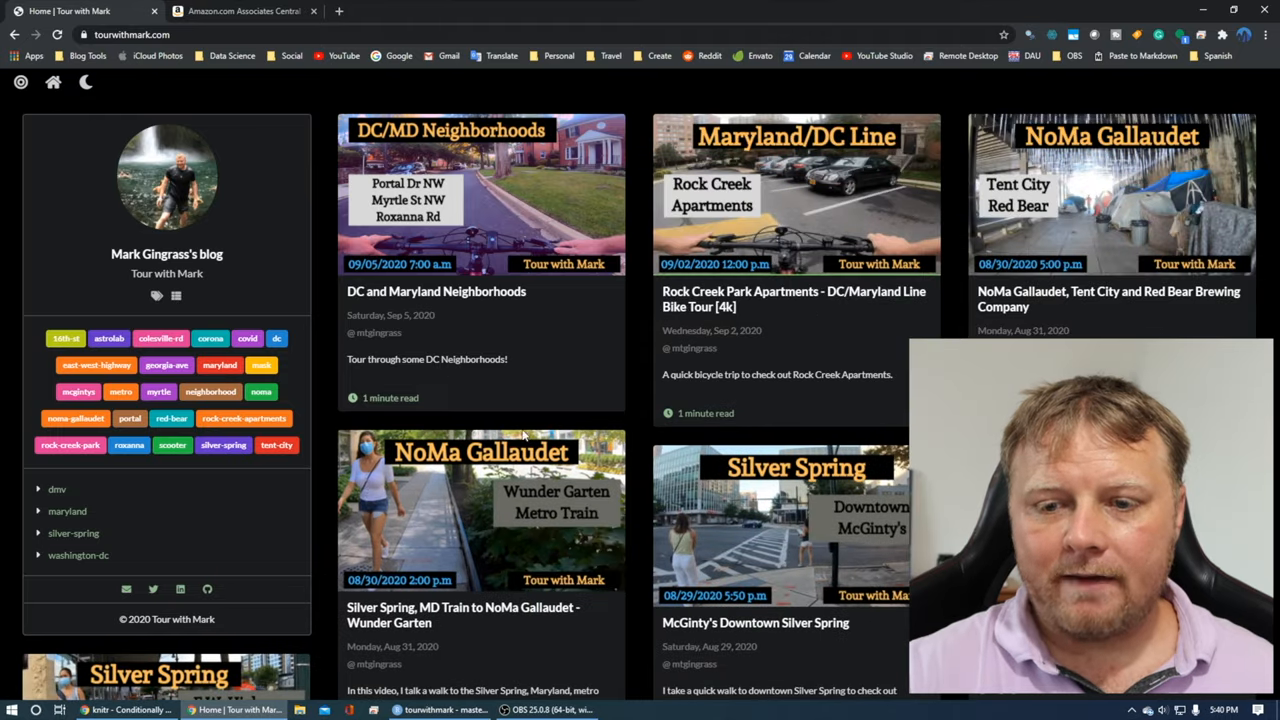
mouse_move(543, 412)
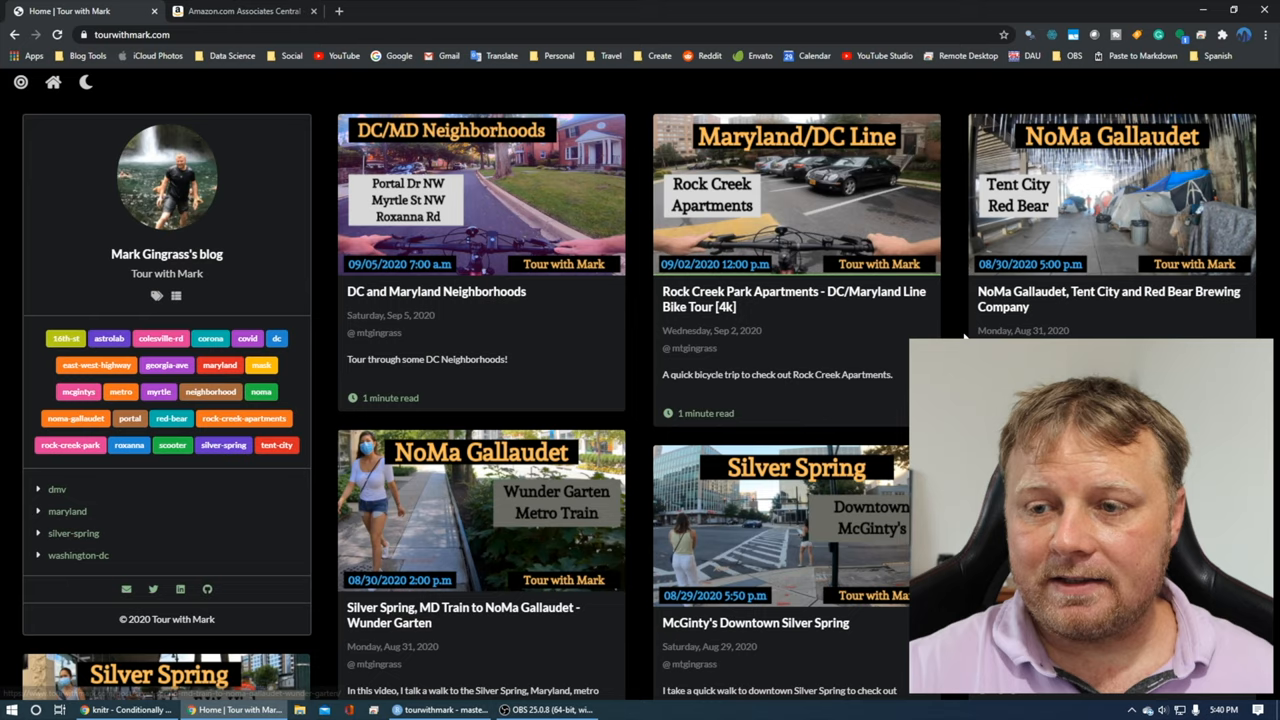
scroll("down", 3)
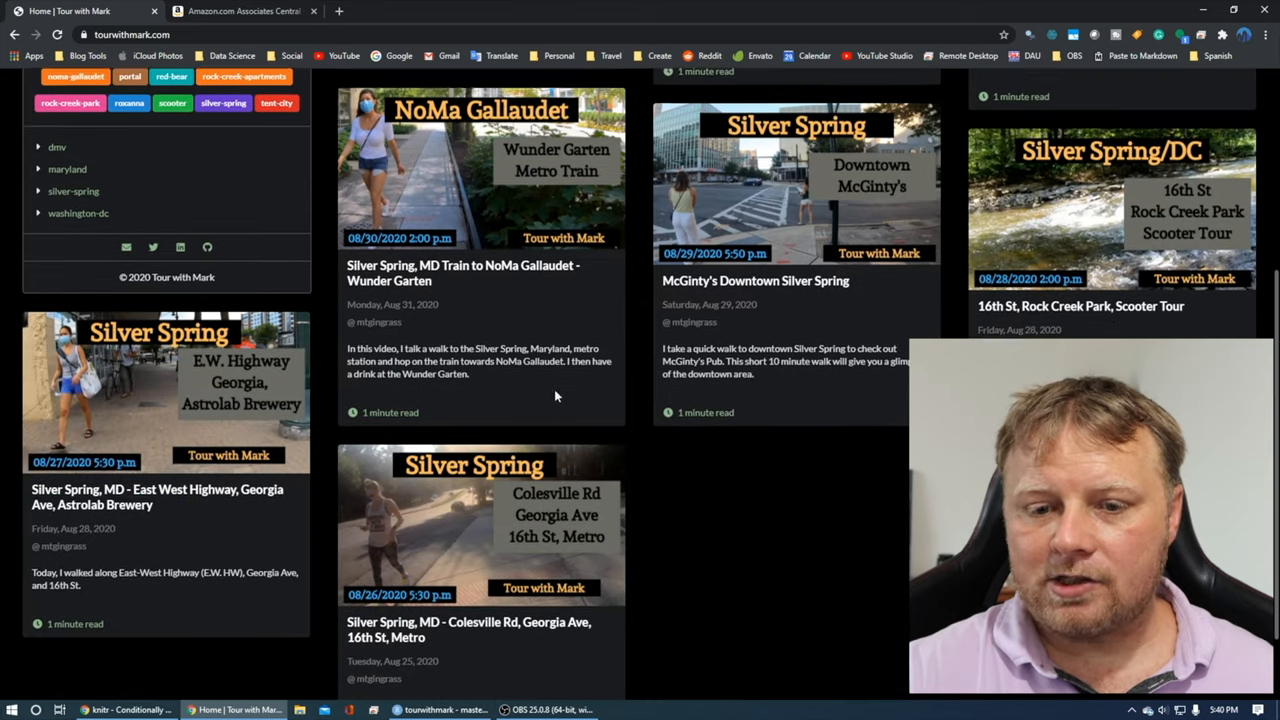
scroll("up", 3)
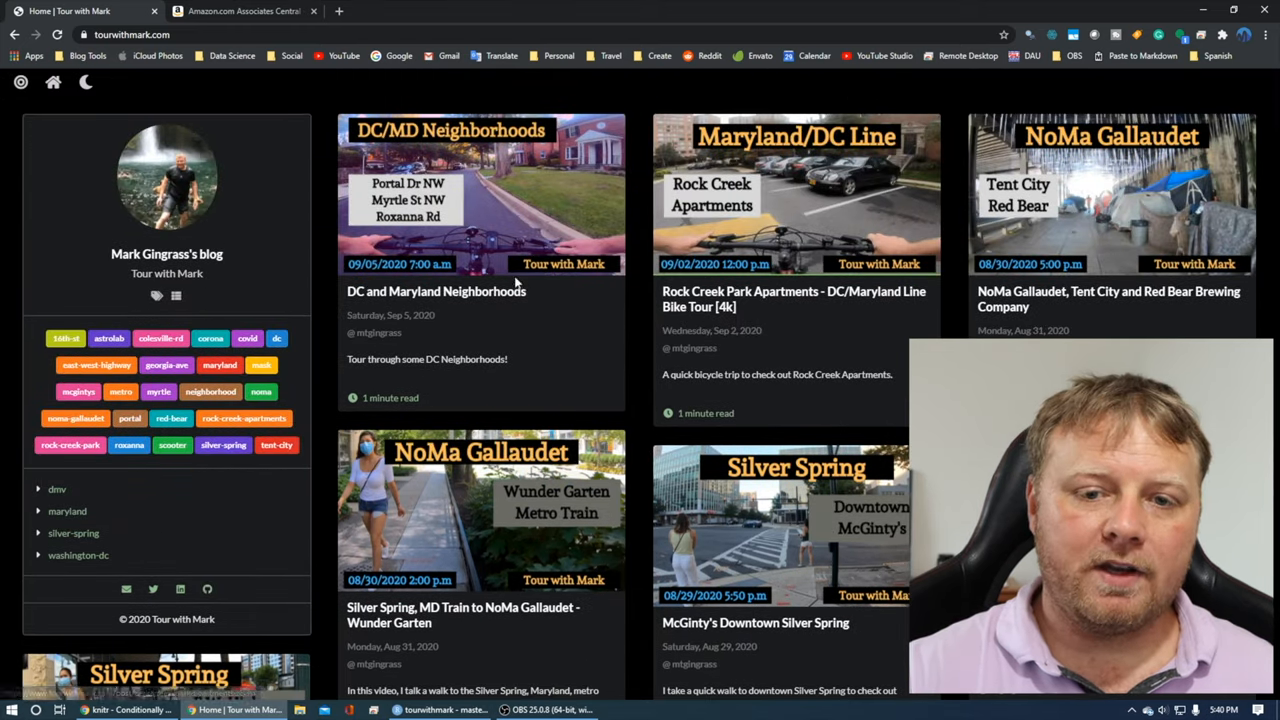
left_click(435, 291)
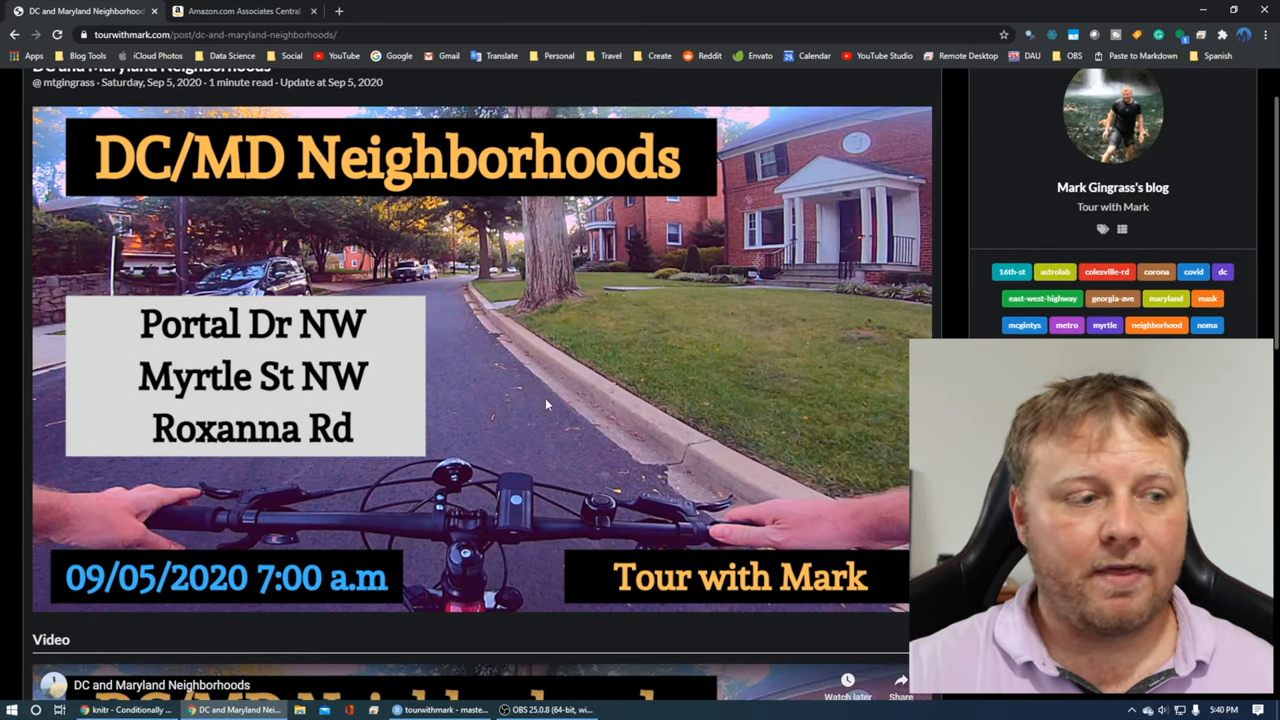
mouse_move(595, 321)
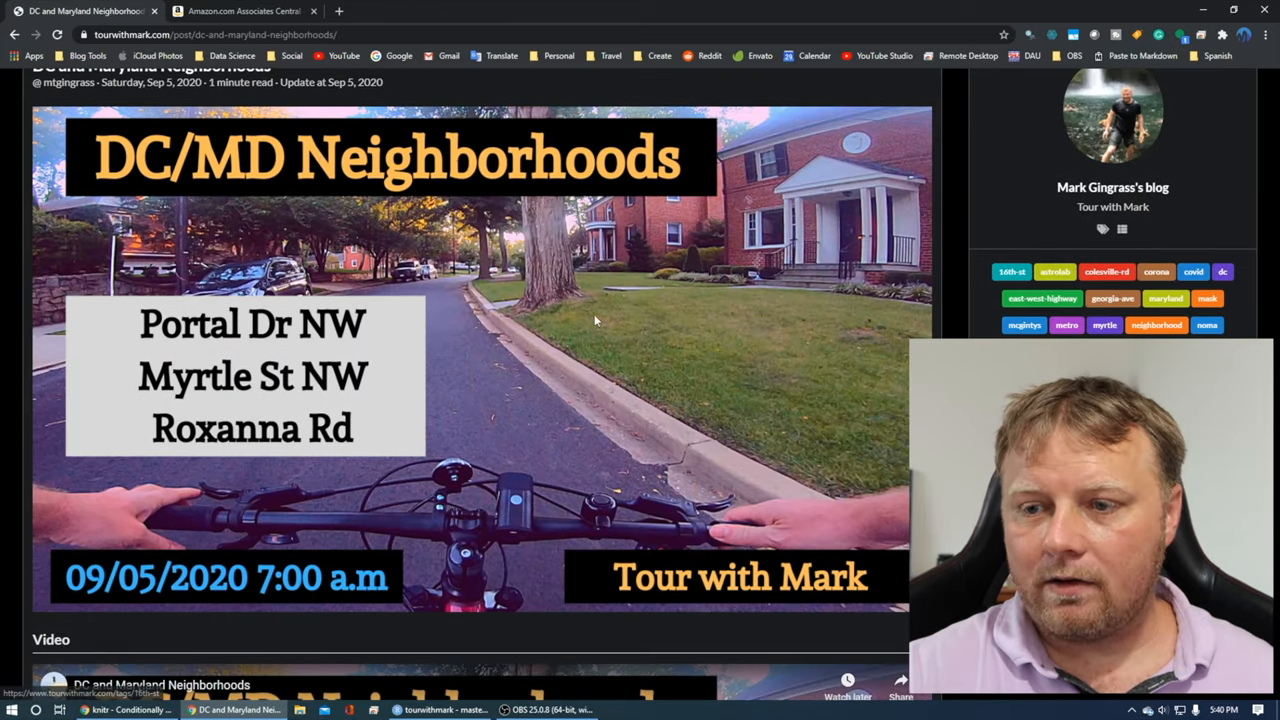
scroll("down", 3)
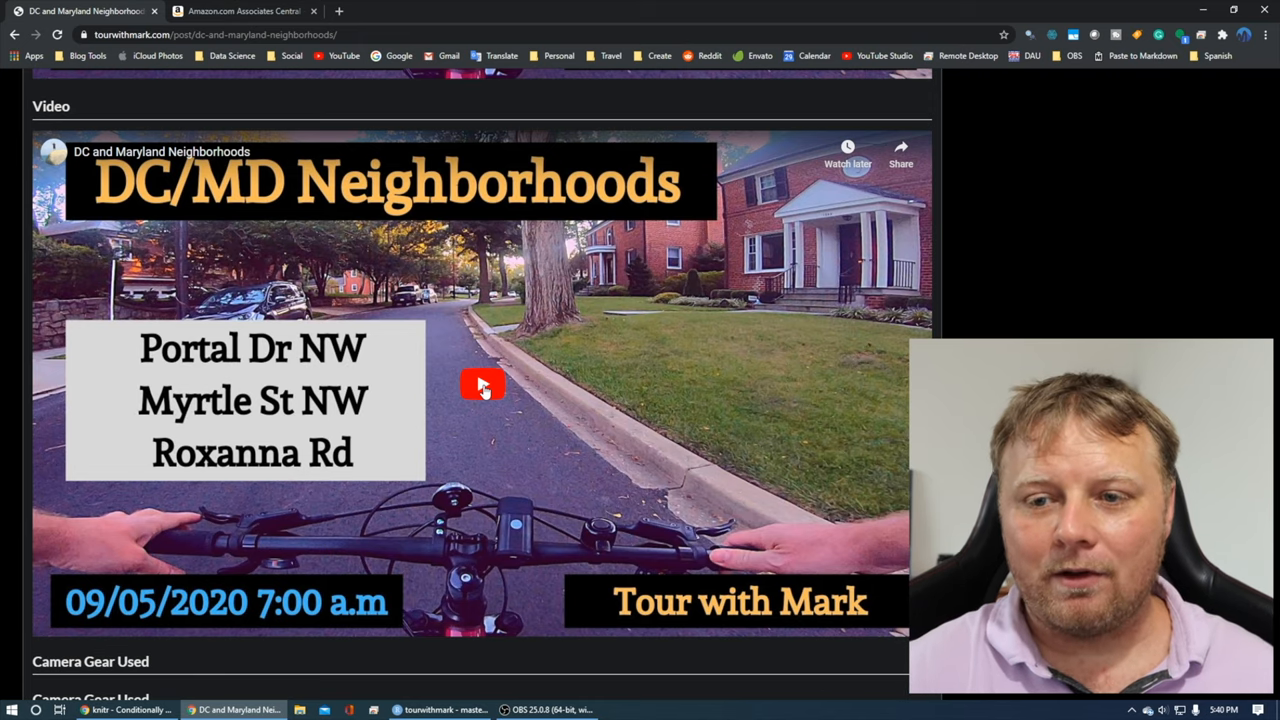
scroll("down", 3)
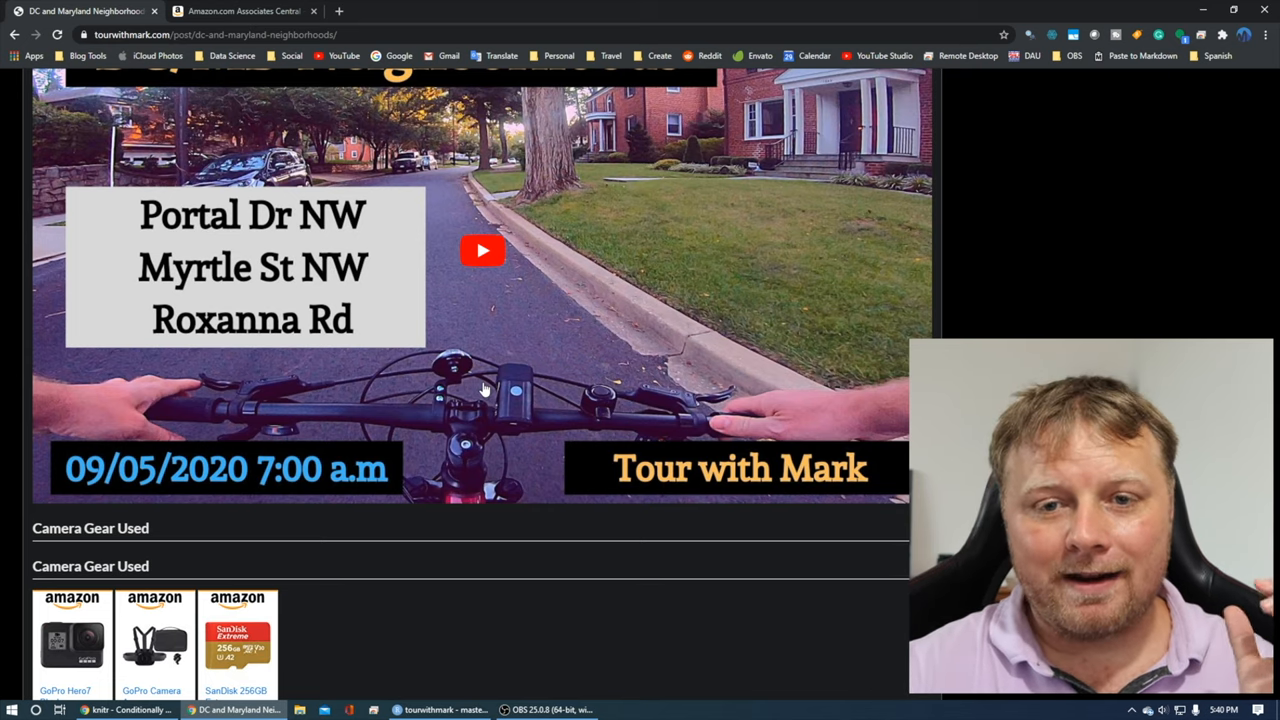
scroll("down", 3)
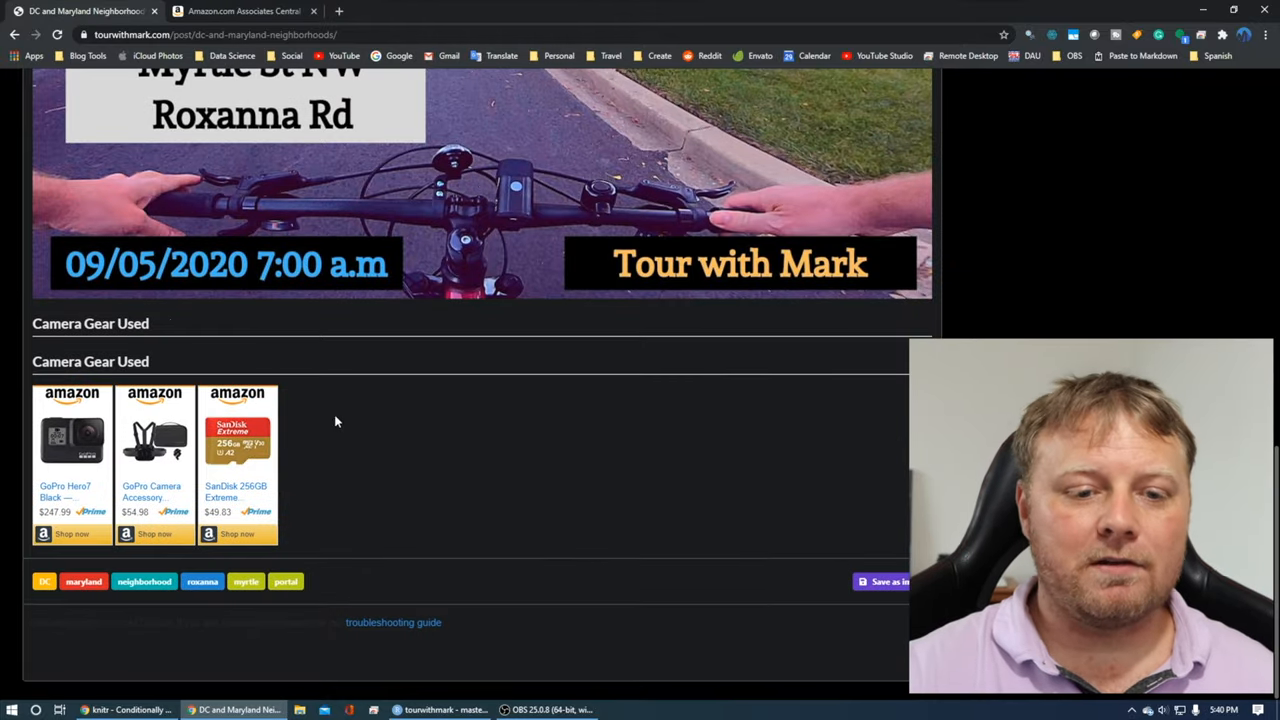
mouse_move(463, 433)
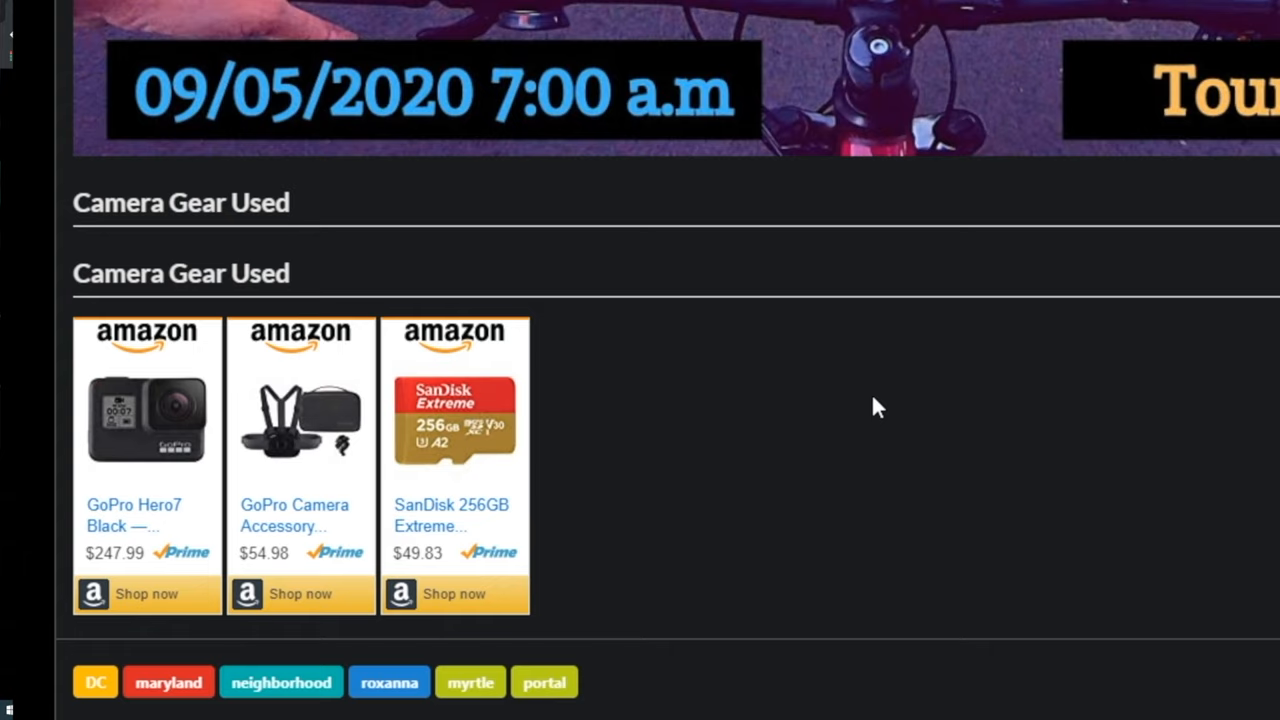
mouse_move(222, 385)
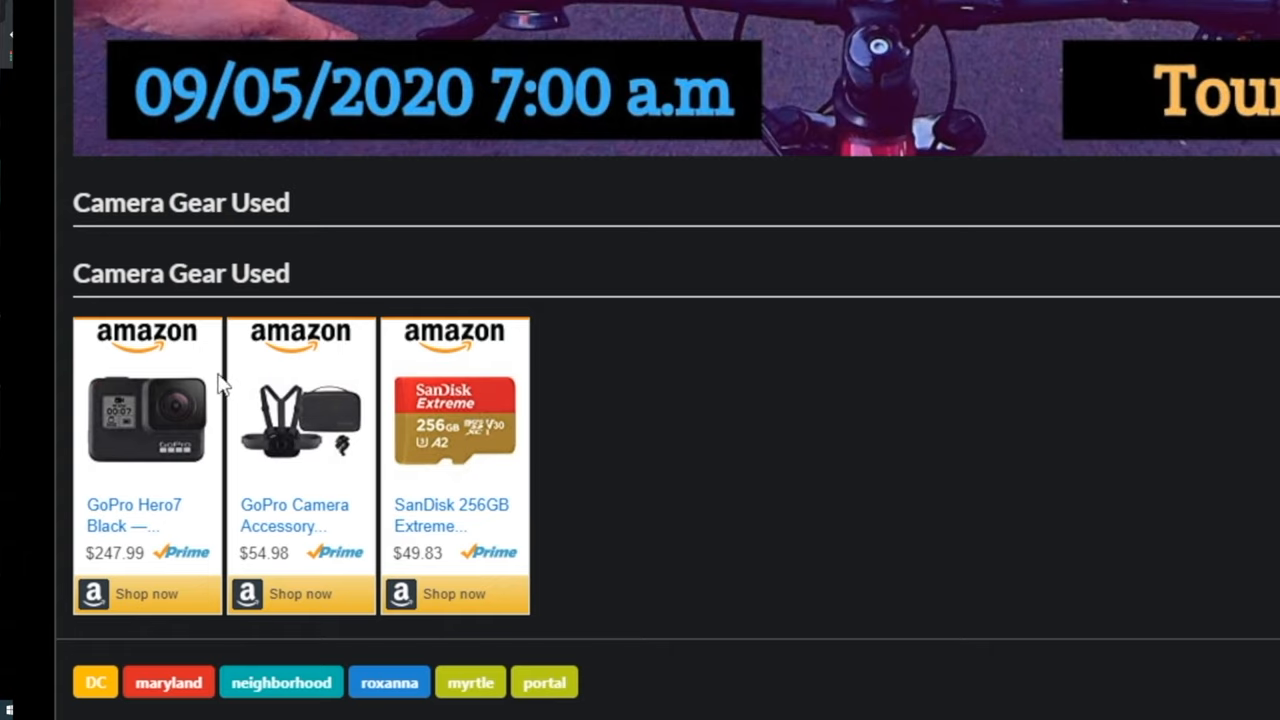
mouse_move(295, 290)
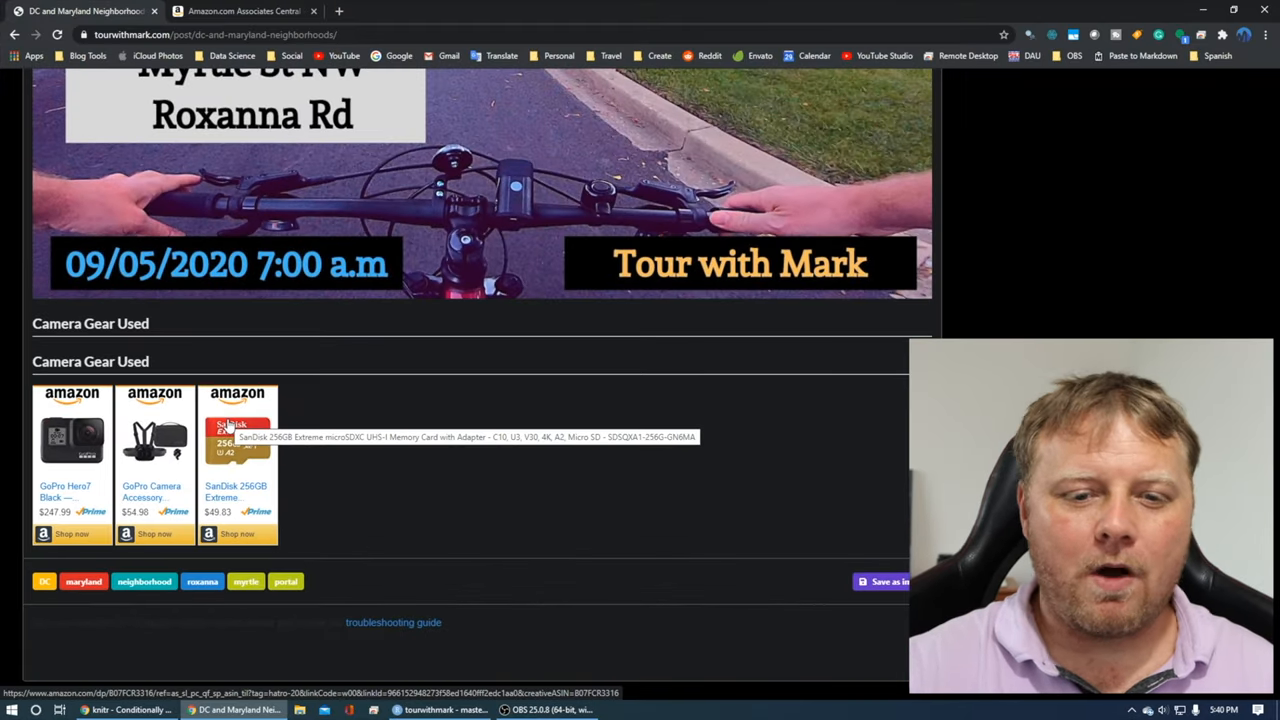
mouse_move(706, 431)
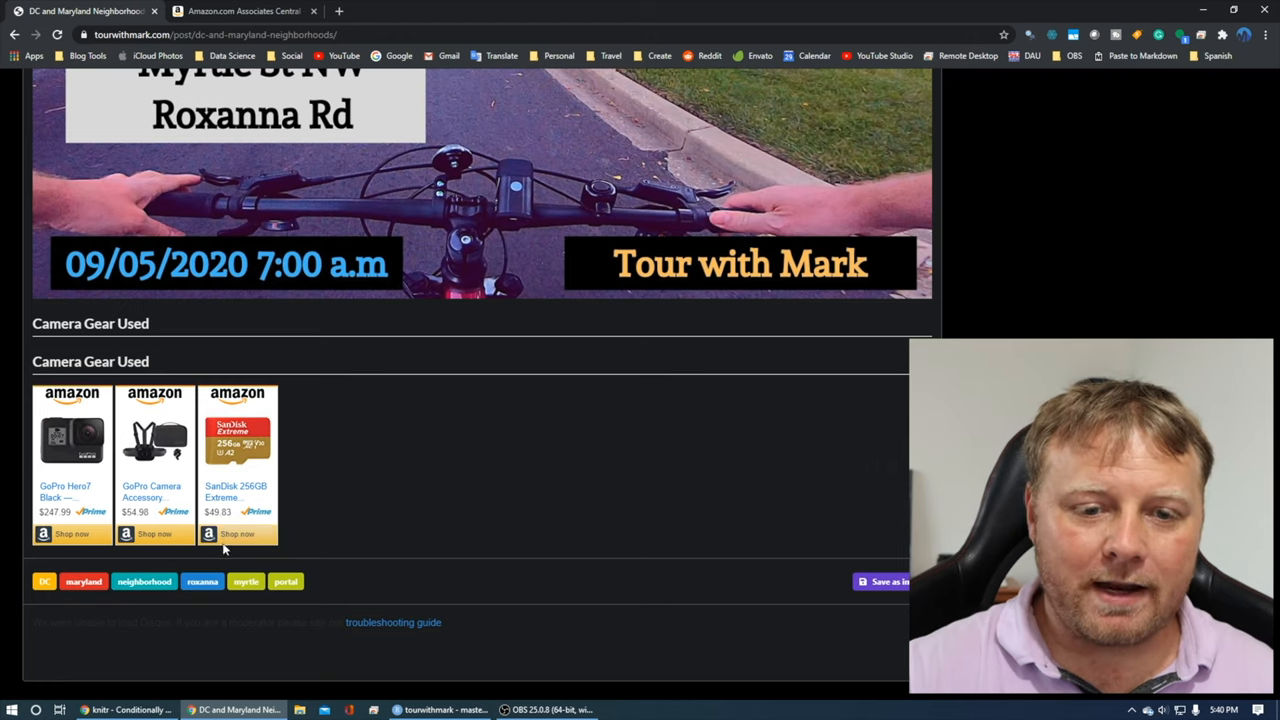
mouse_move(405, 450)
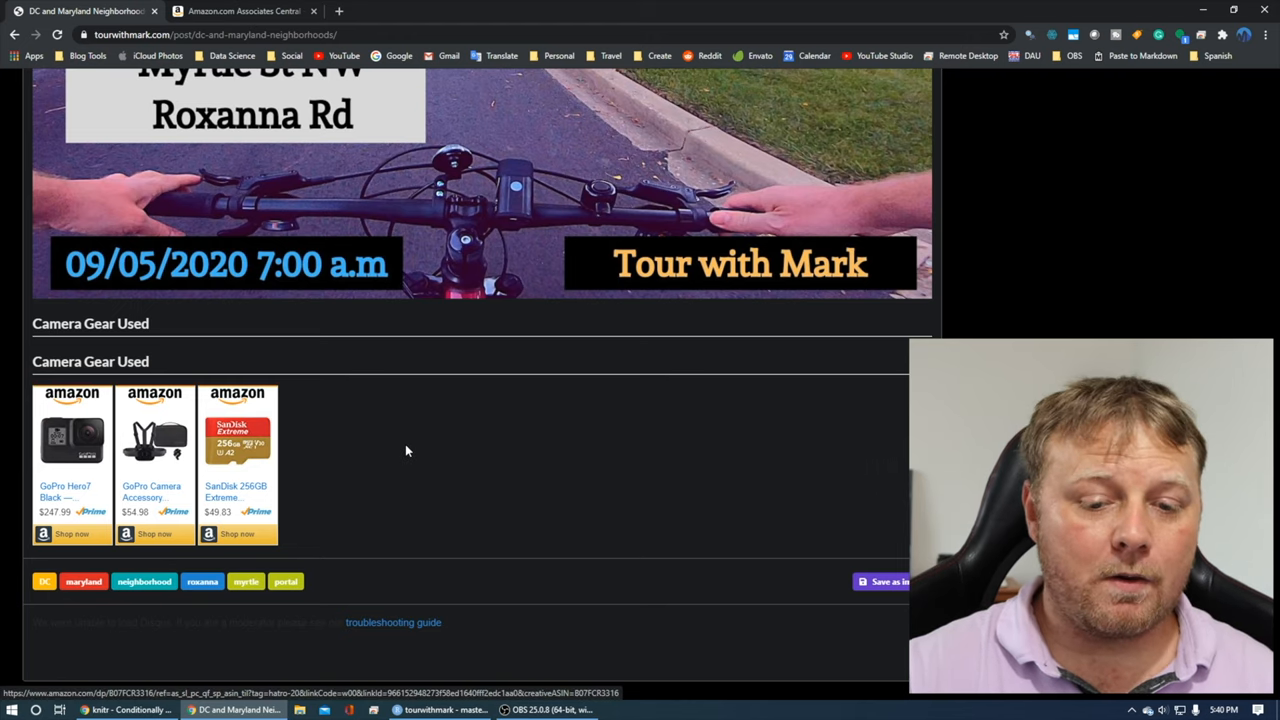
mouse_move(454, 613)
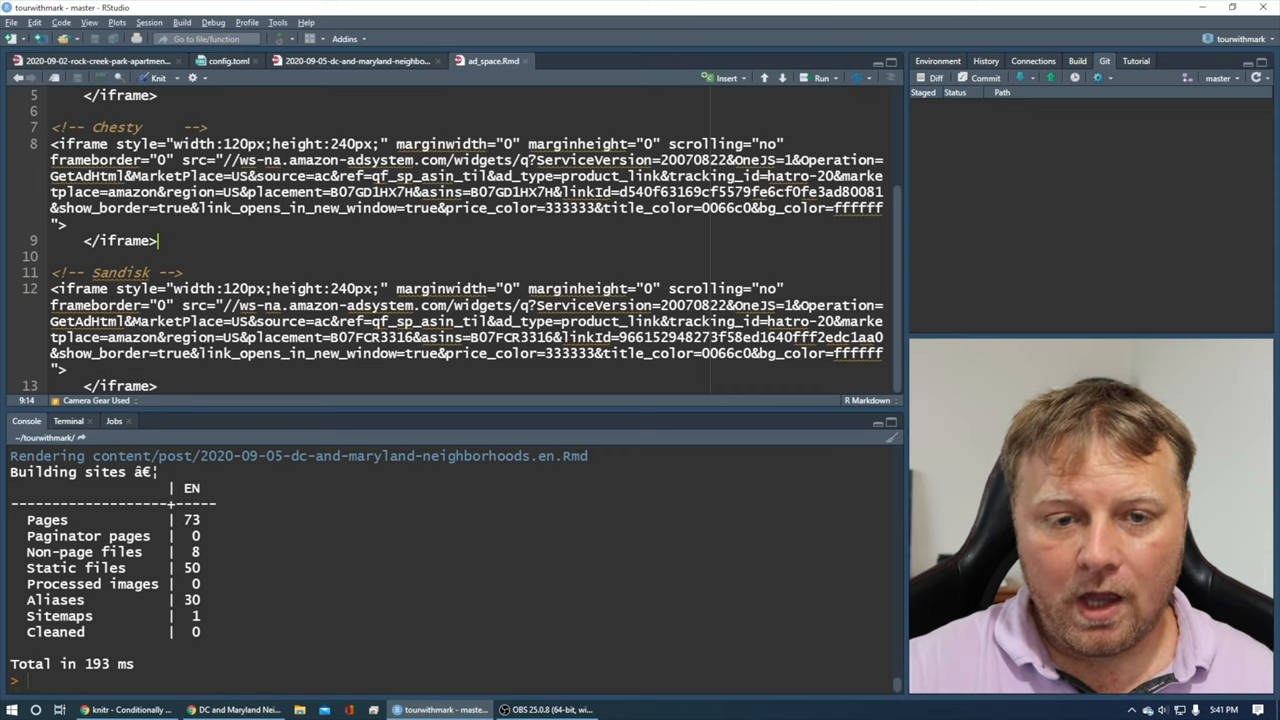
Step: Compare the iframes in ad_space.Rmd with the post's rendered GoPro, chest mount and SanDisk ads
scroll("up", 3)
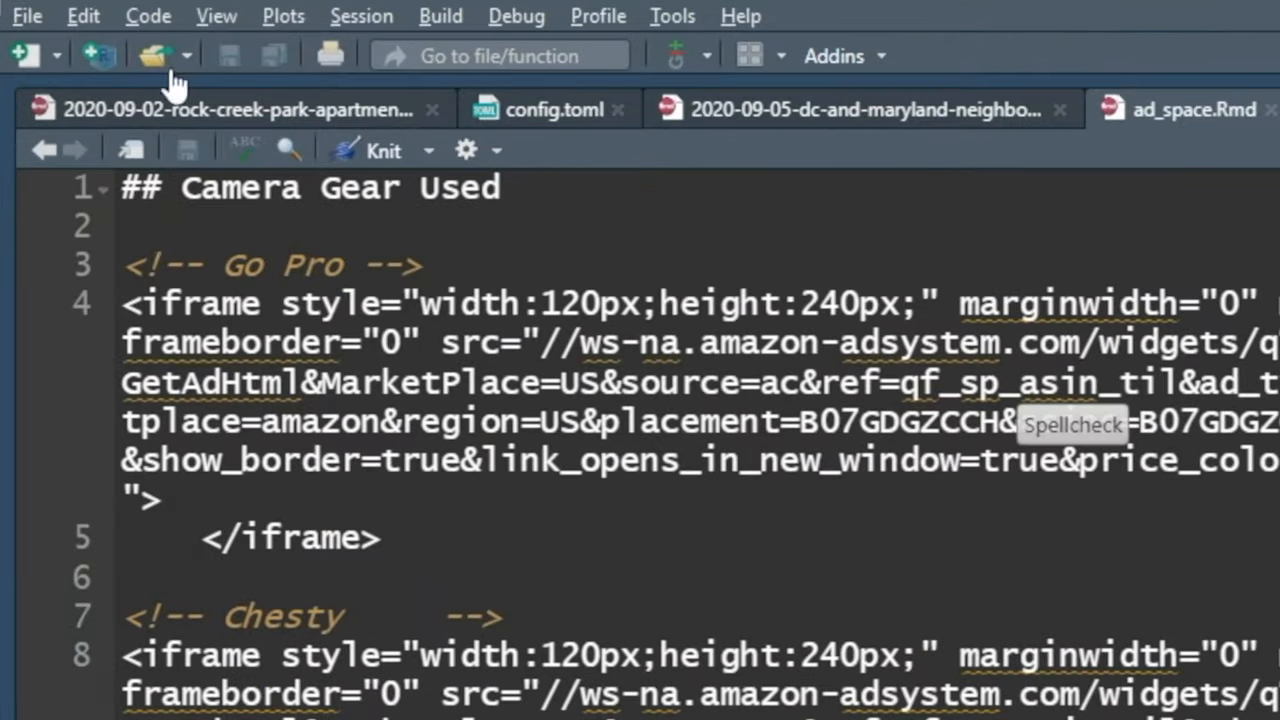
left_click(27, 16)
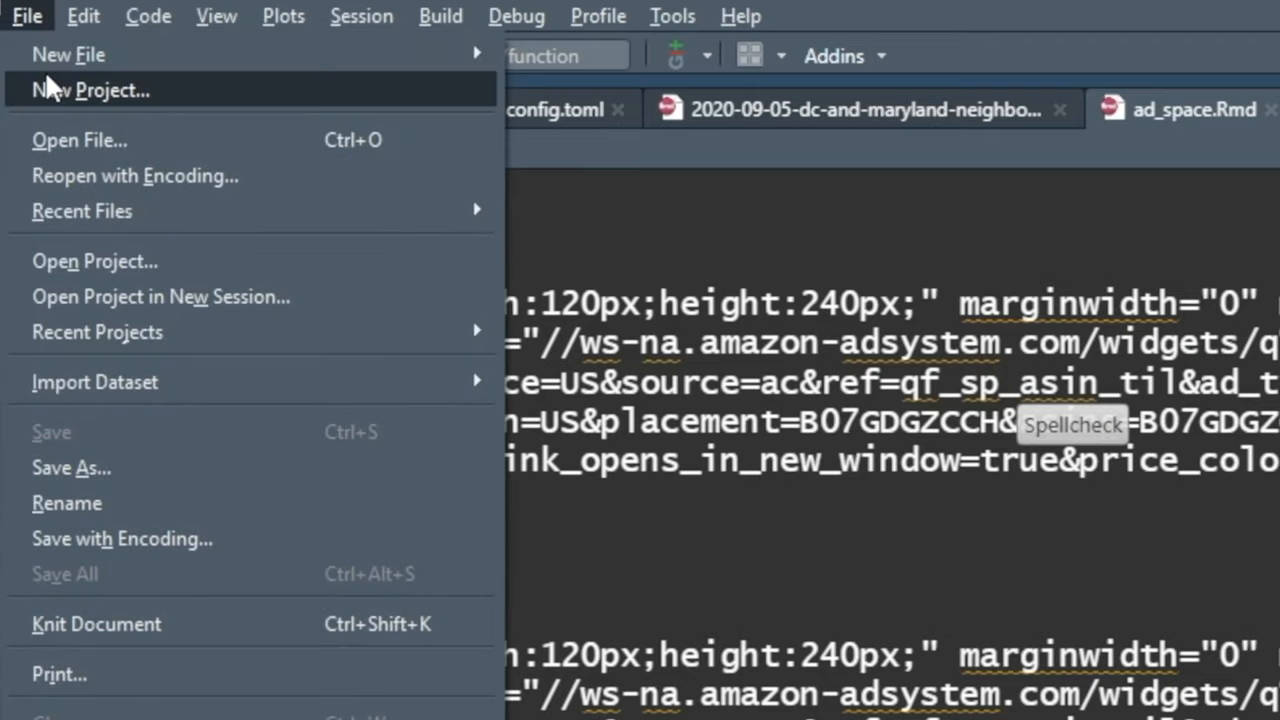
mouse_move(68, 54)
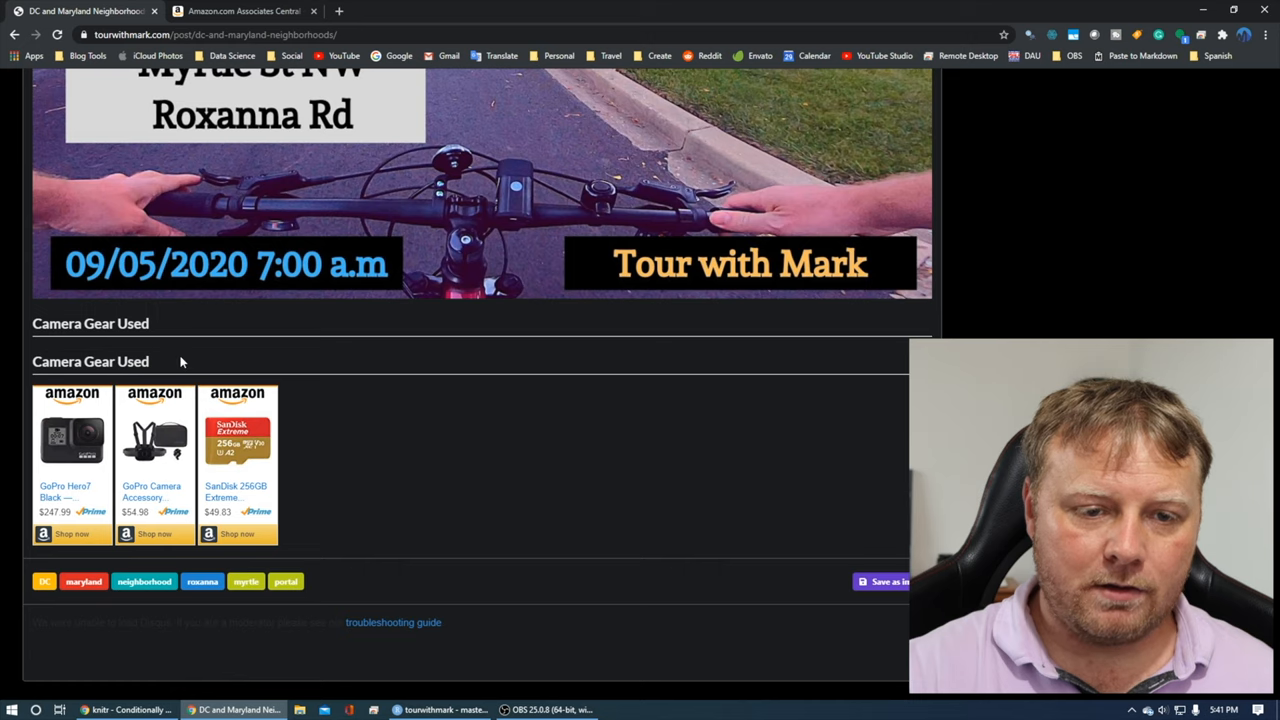
left_click(445, 709)
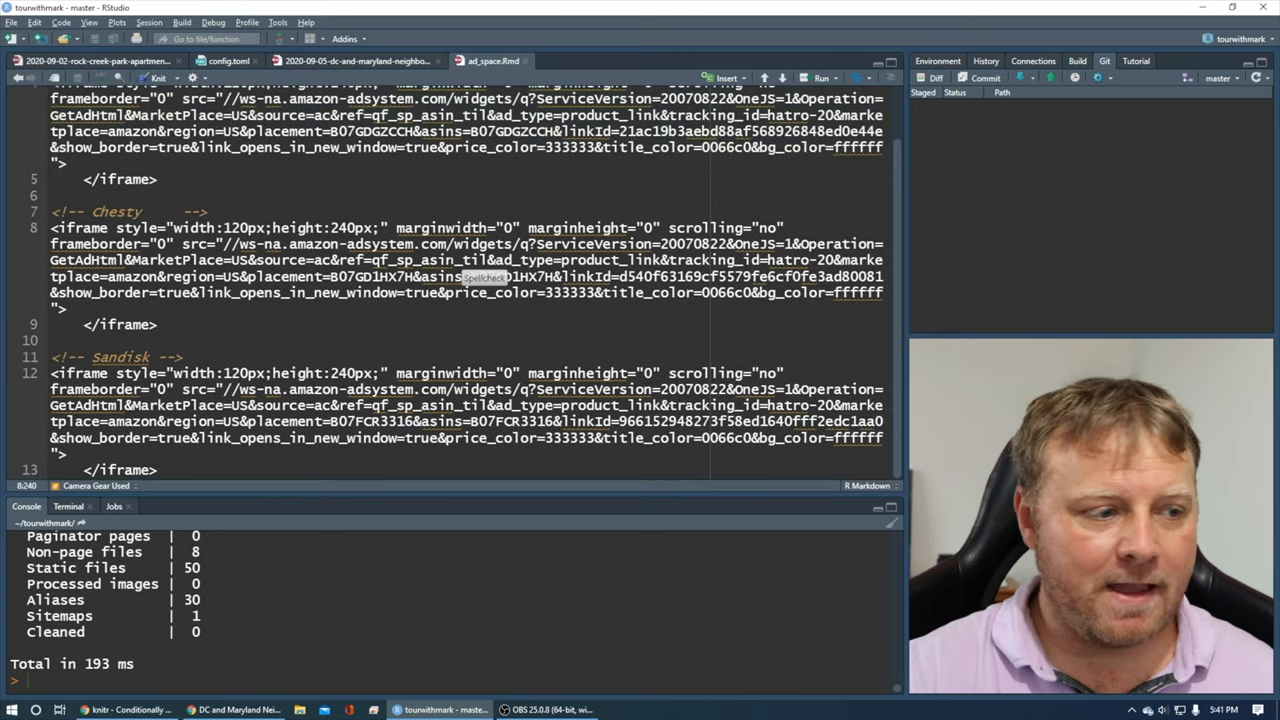
scroll("up", 3)
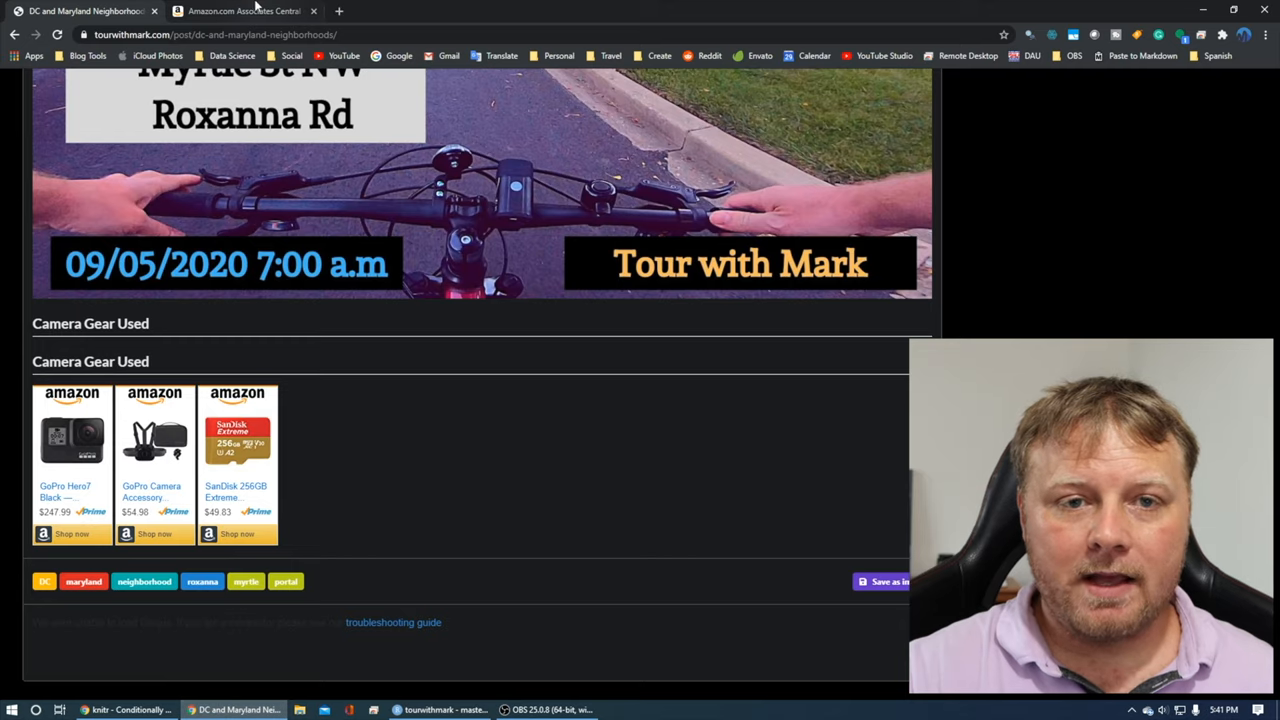
Step: Highlight the CHOETECH 26800mAh power bank's iframe HTML code on Associates Central for copying
left_click(244, 11)
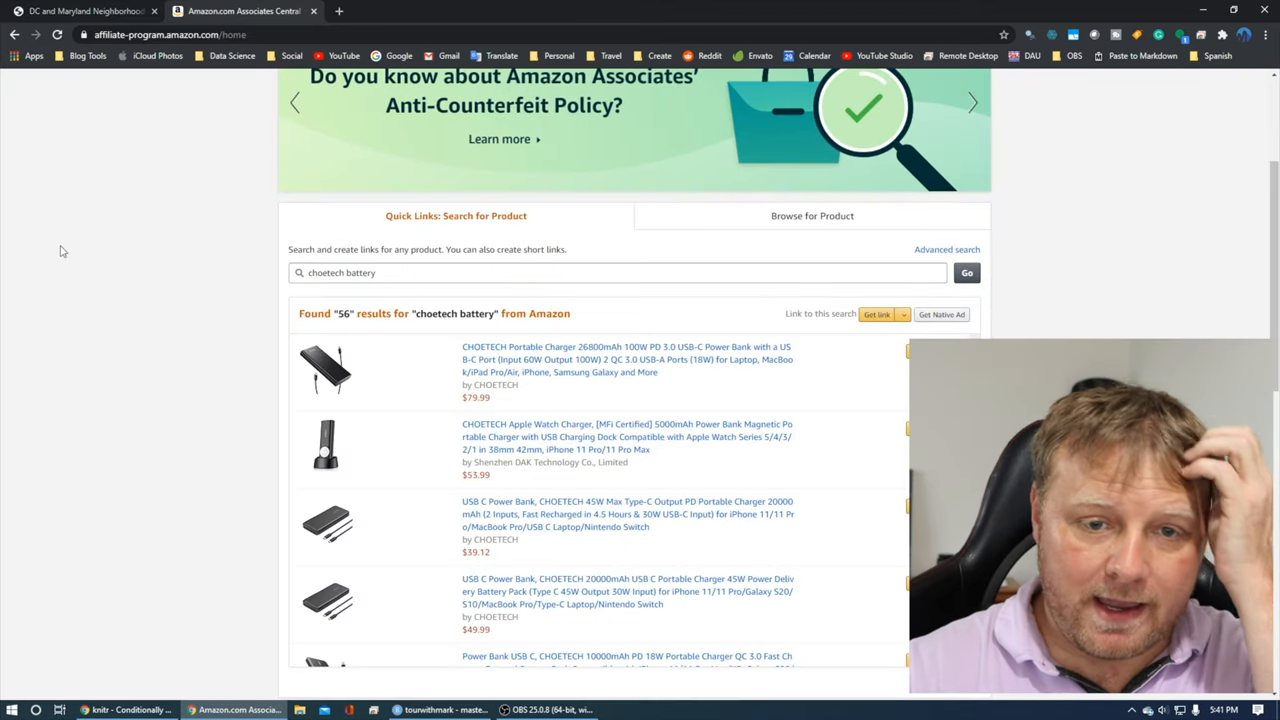
scroll("down", 3)
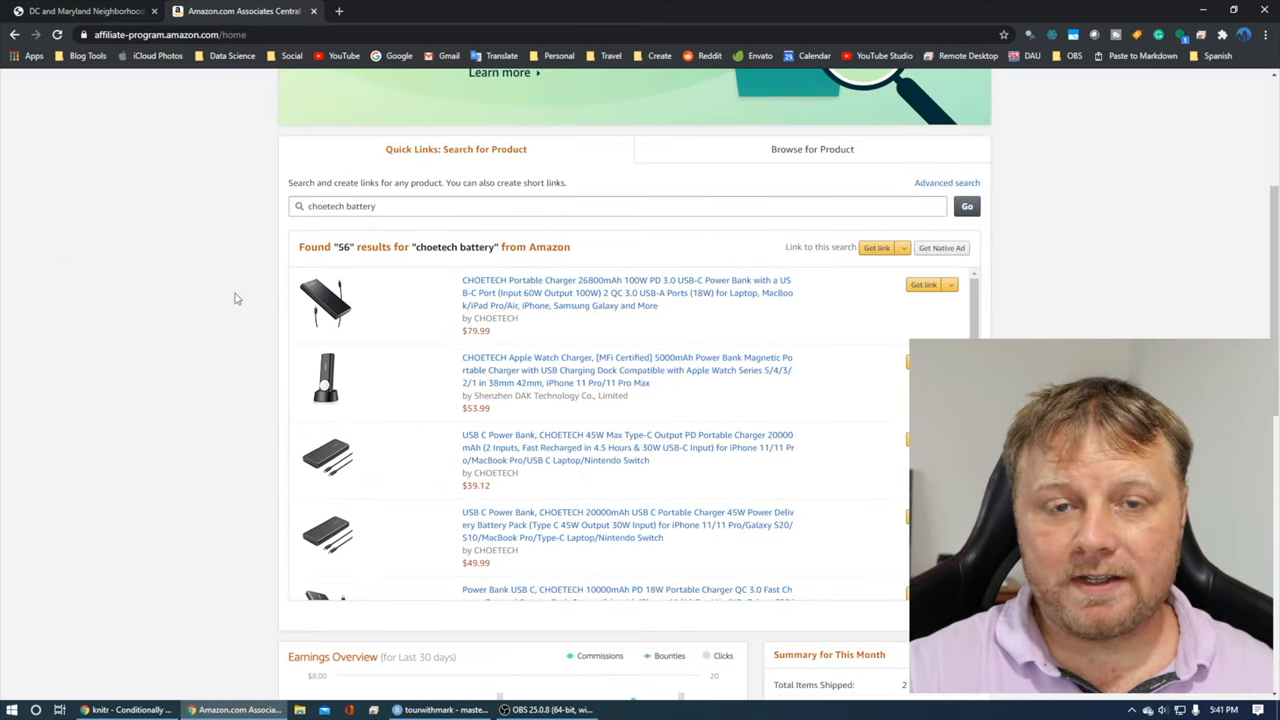
mouse_move(226, 253)
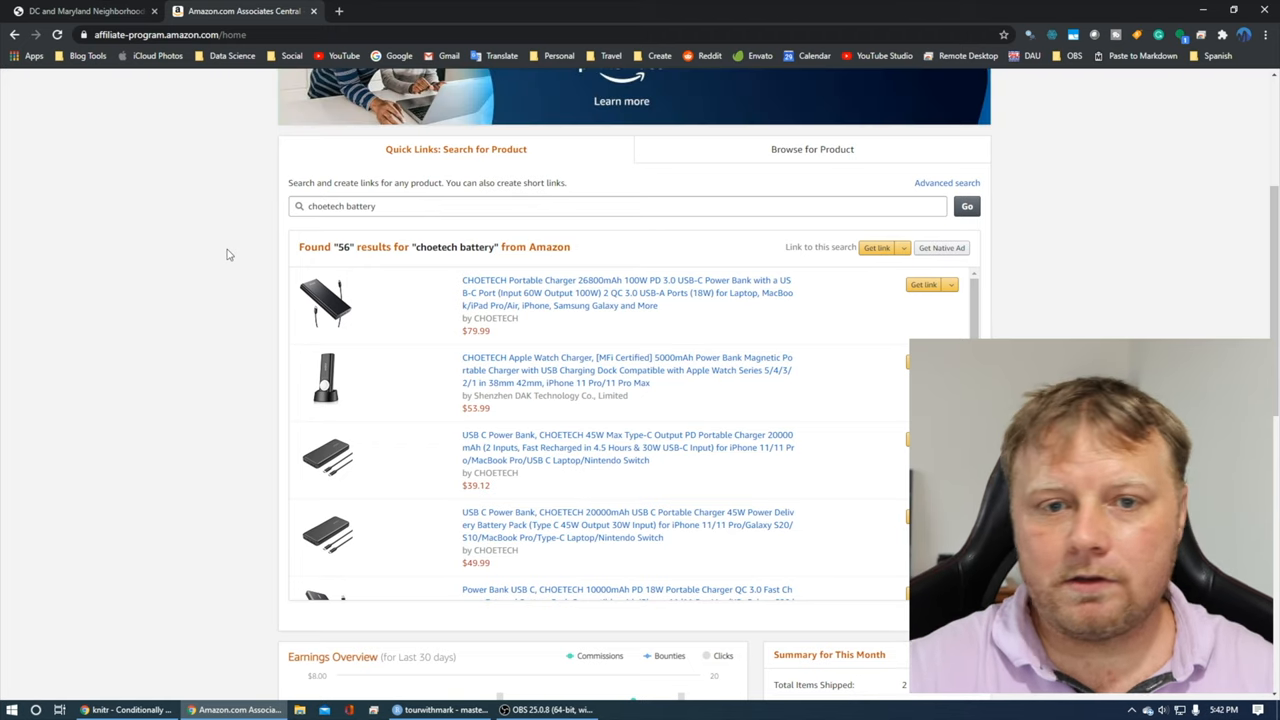
mouse_move(686, 277)
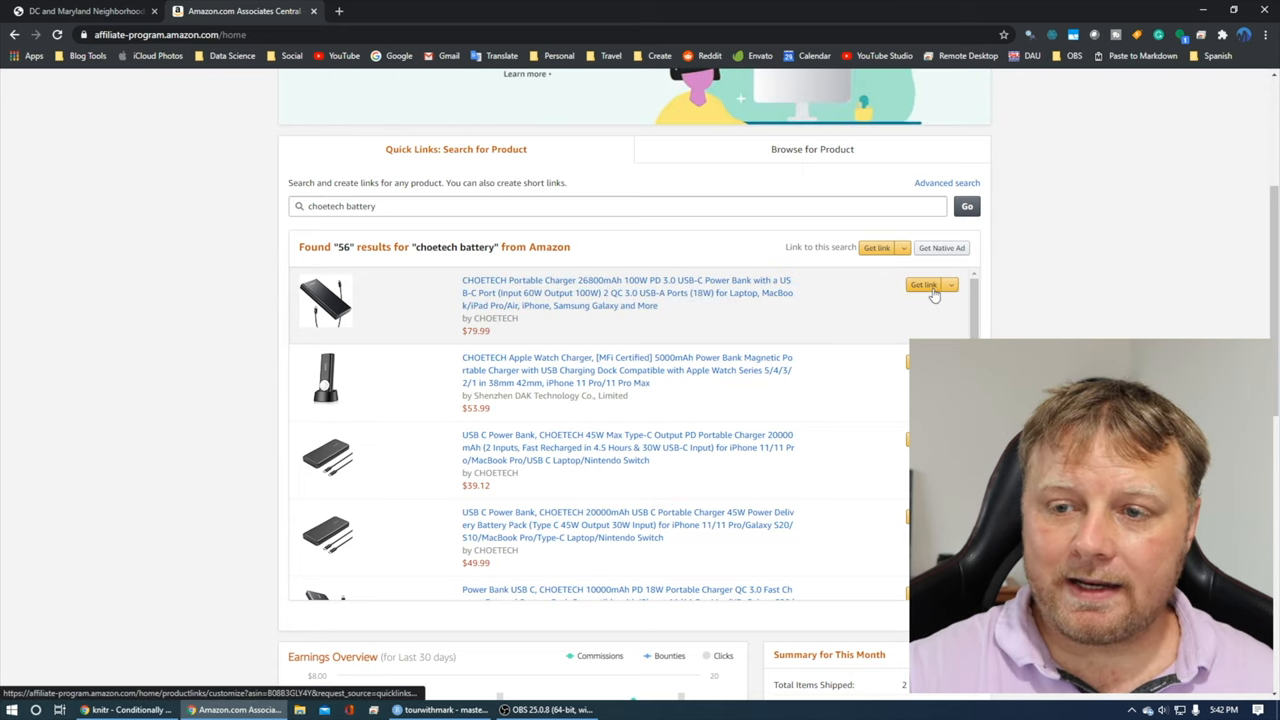
left_click(923, 285)
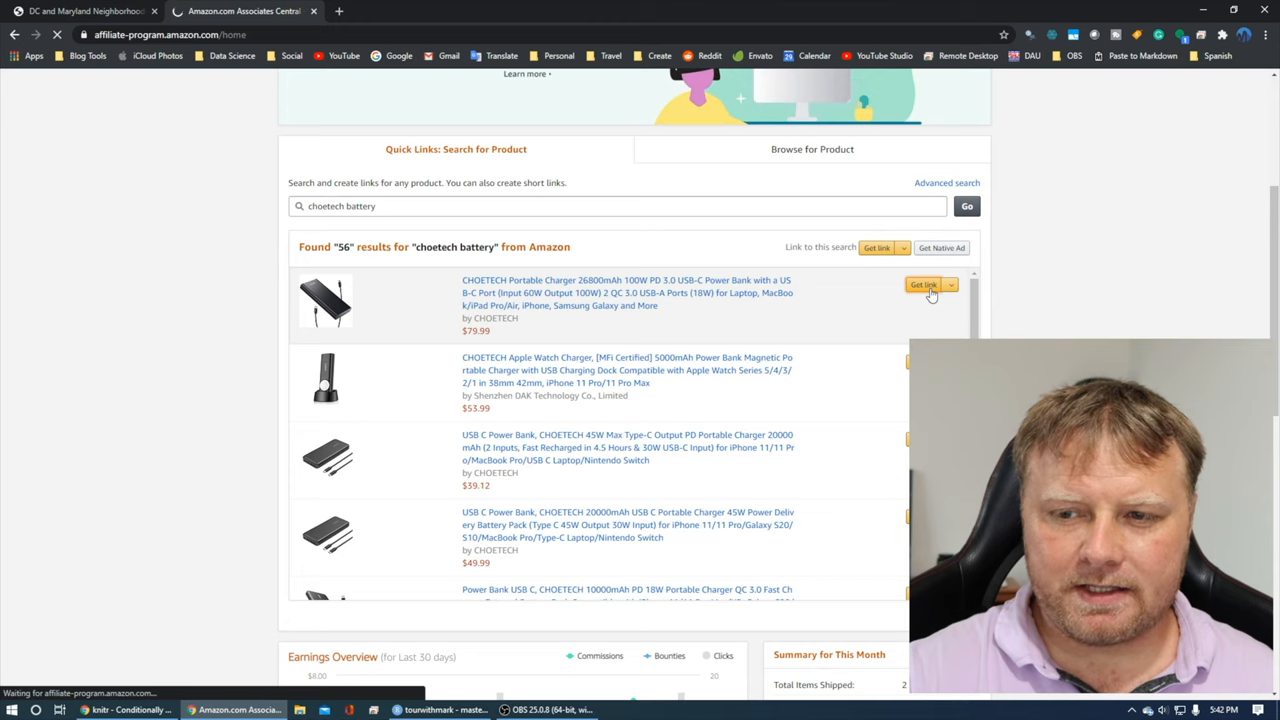
left_click(922, 285)
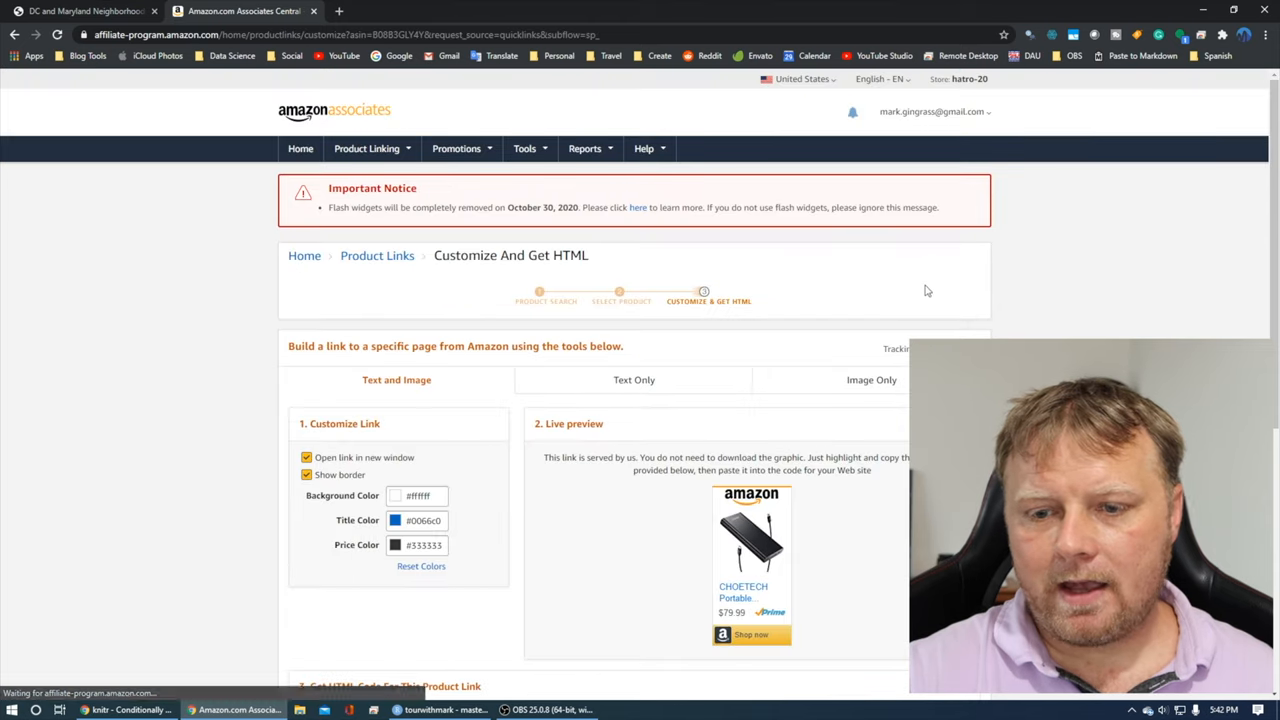
scroll("down", 3)
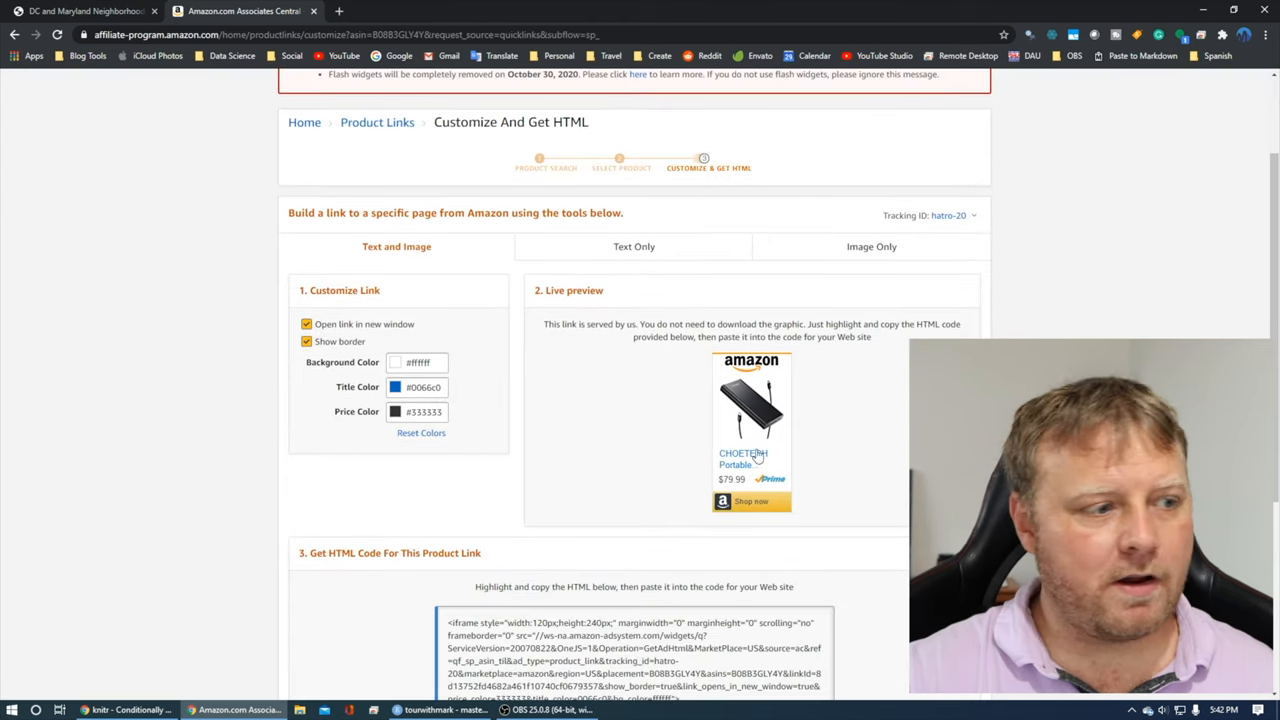
scroll("down", 3)
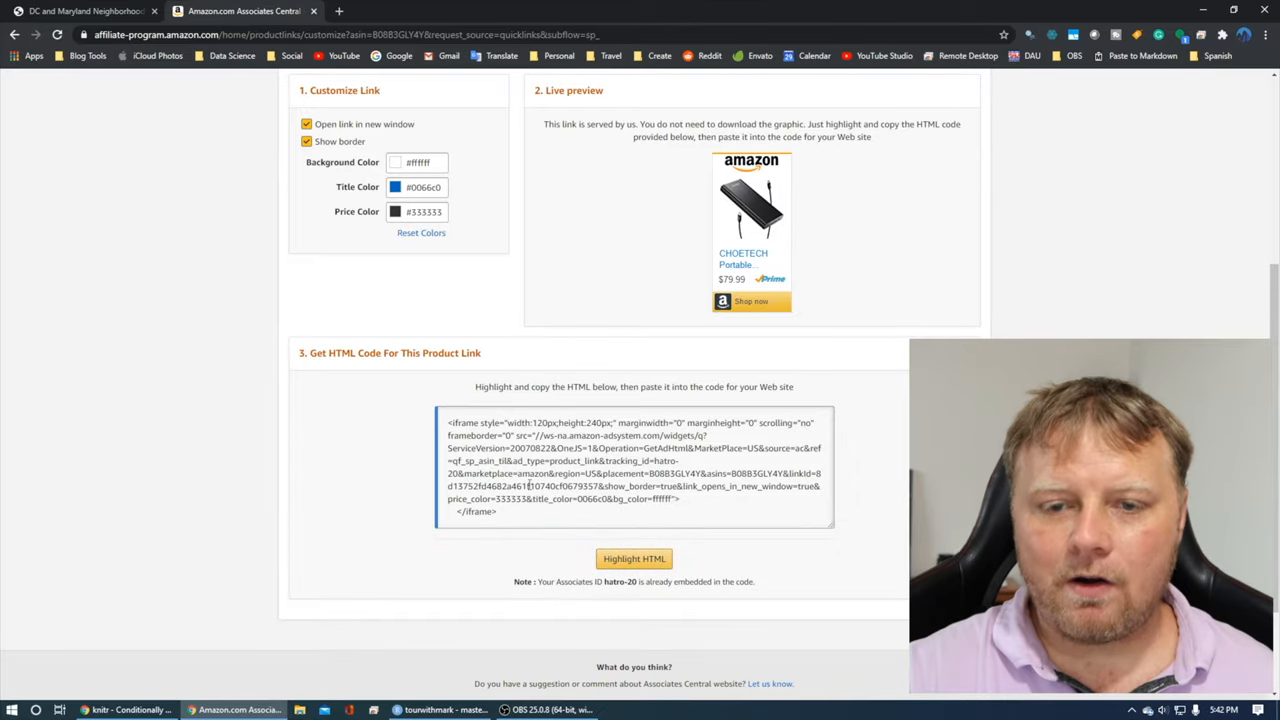
left_click(634, 558)
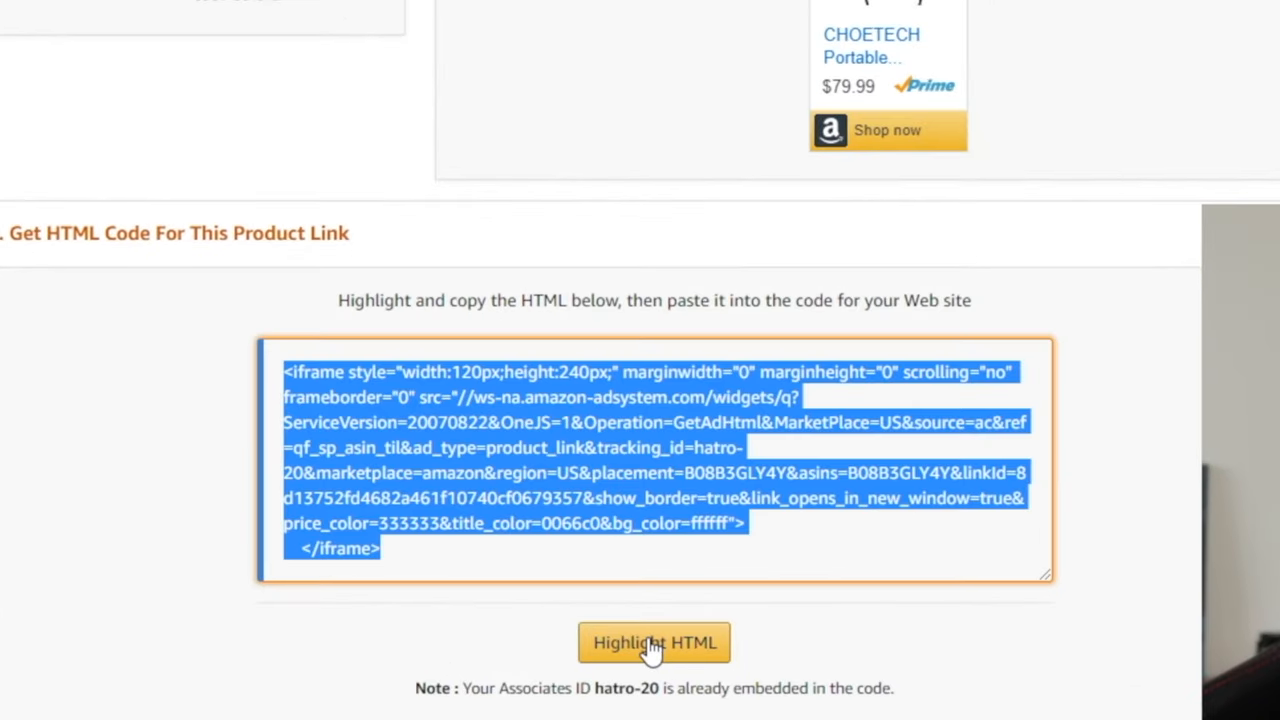
mouse_move(611, 578)
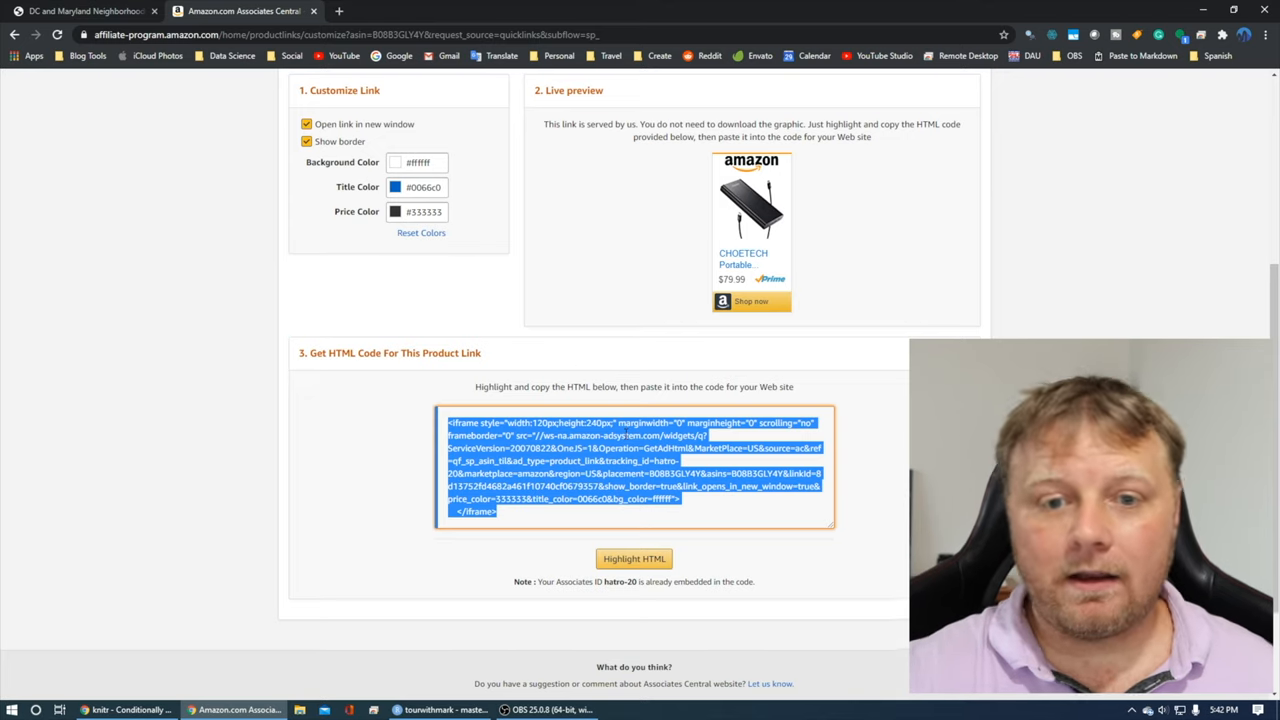
mouse_move(475, 598)
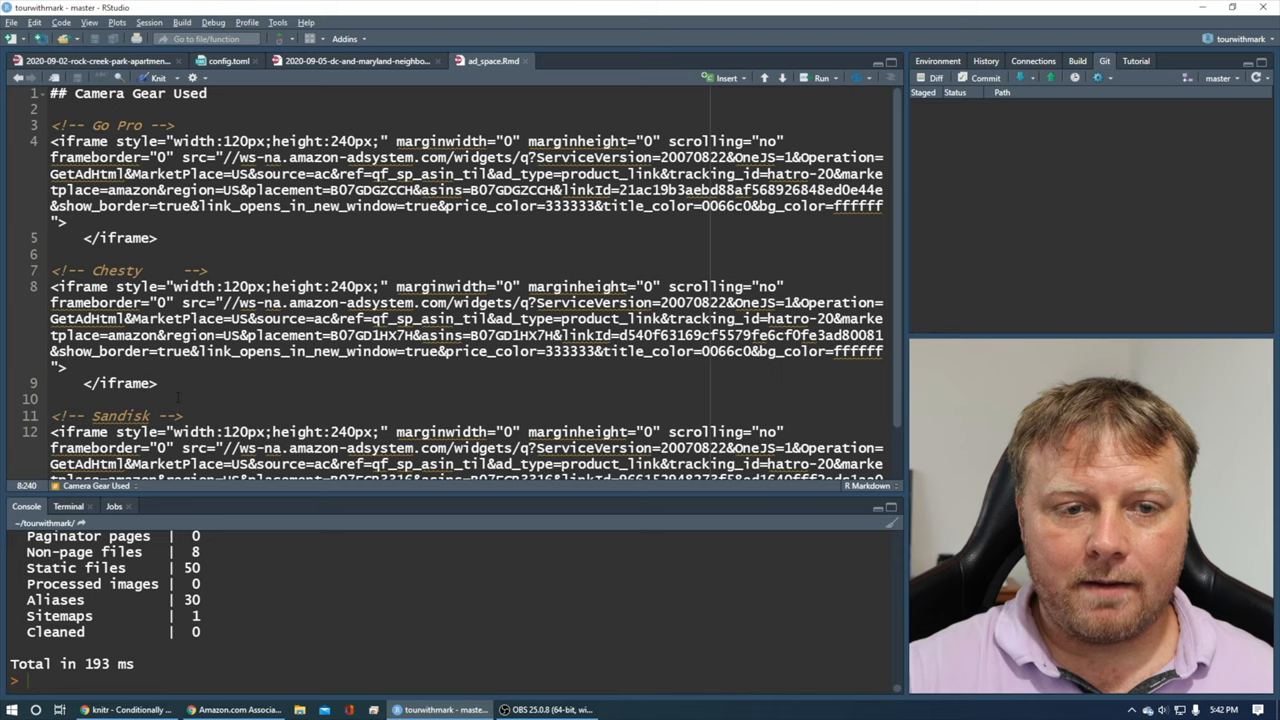
Step: Paste the CHOETECH iframe below the Sandisk block in ad_space.Rmd under a Battery comment
scroll("down", 3)
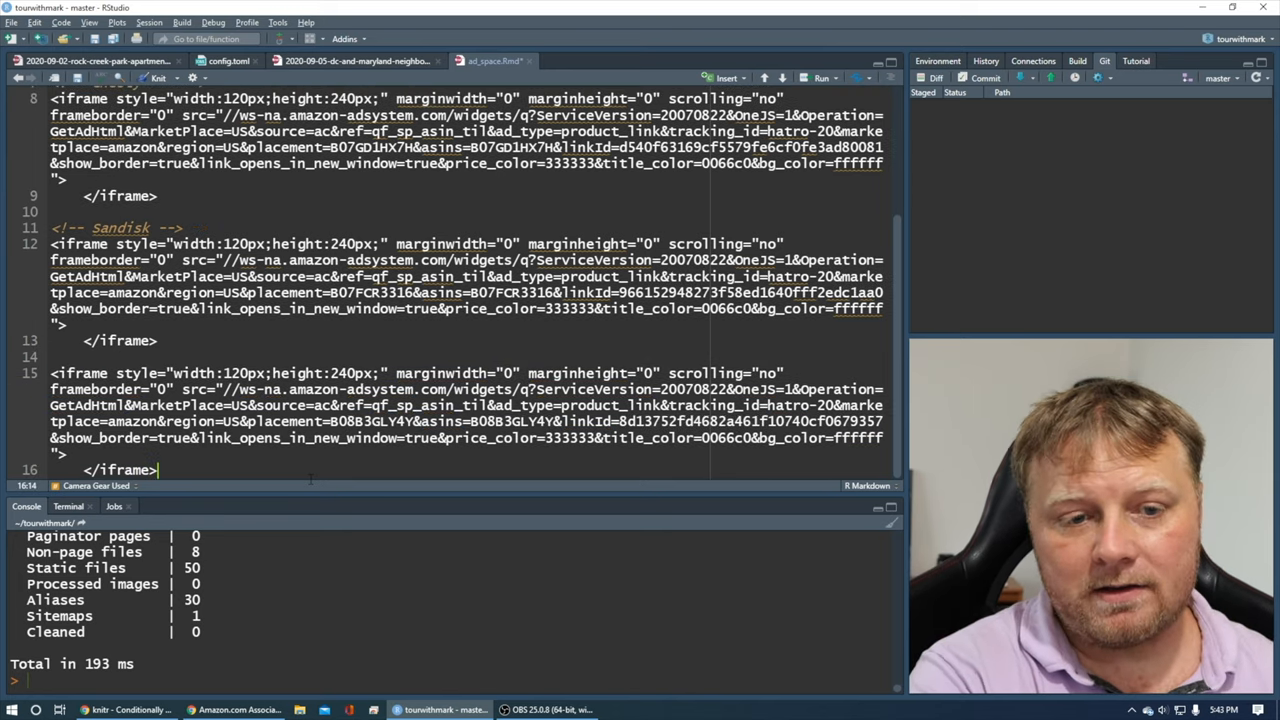
left_click(85, 357)
type("Battery")
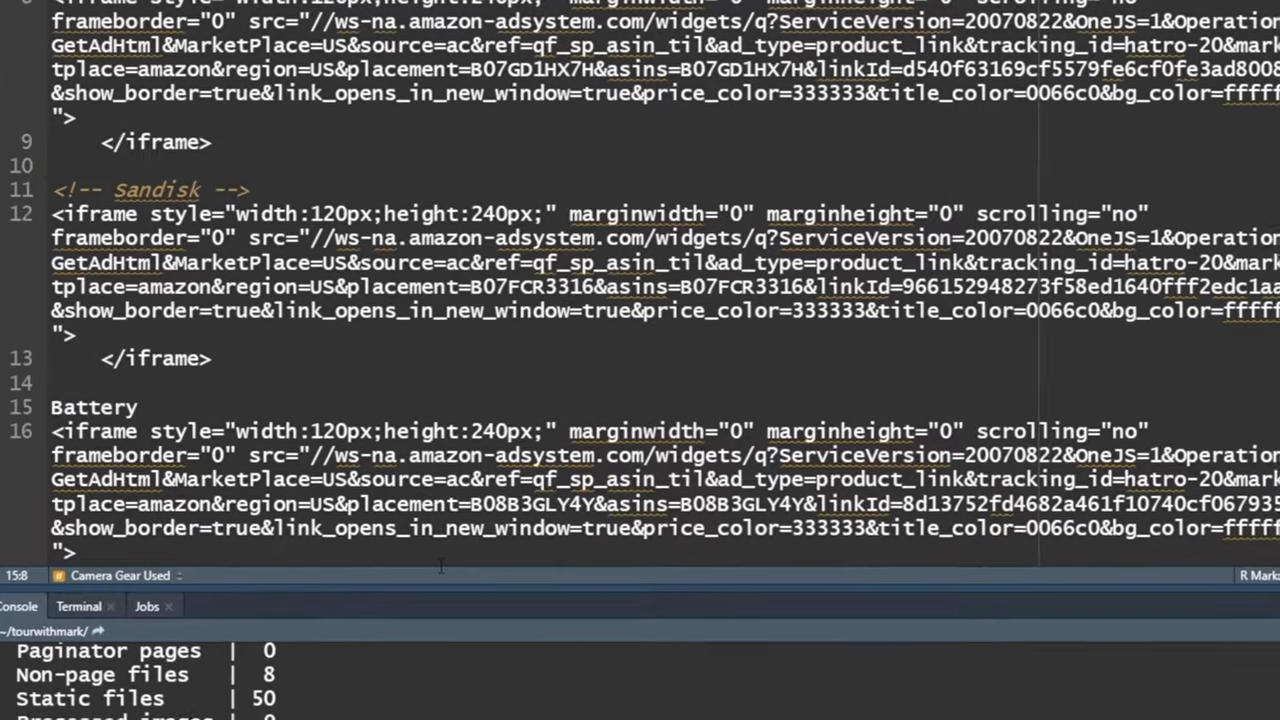
double_click(93, 407)
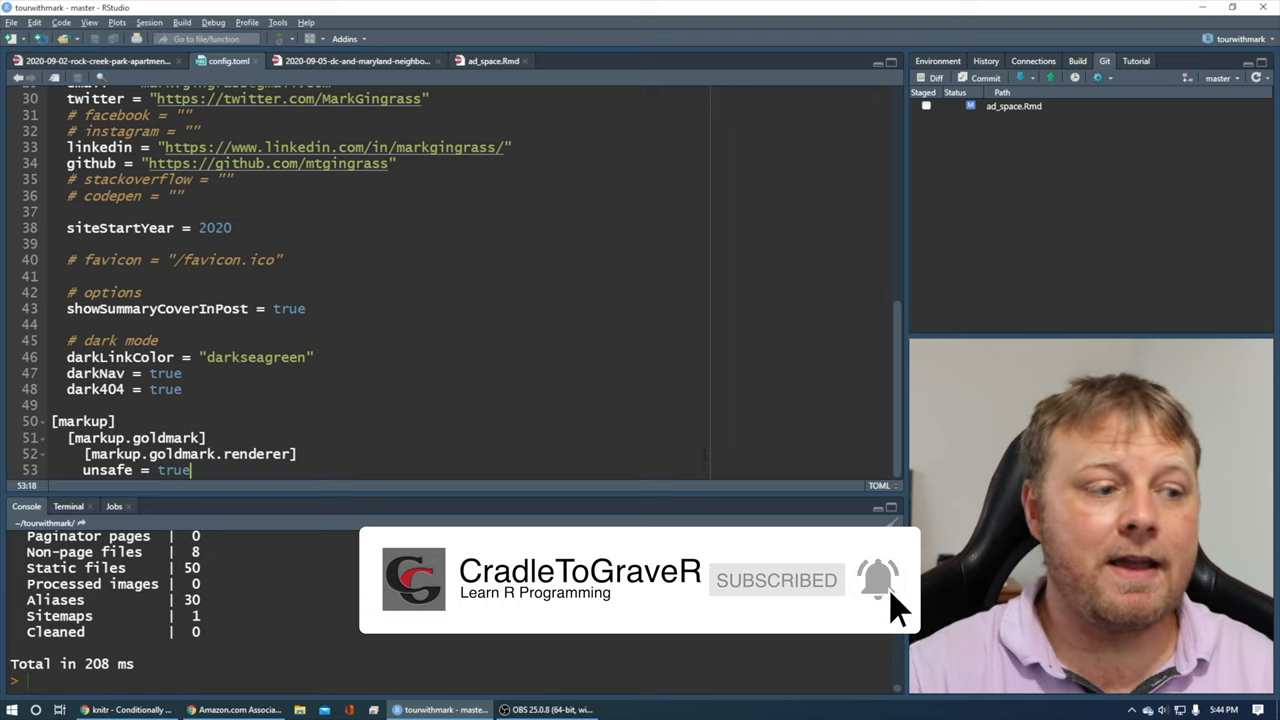
mouse_move(890, 605)
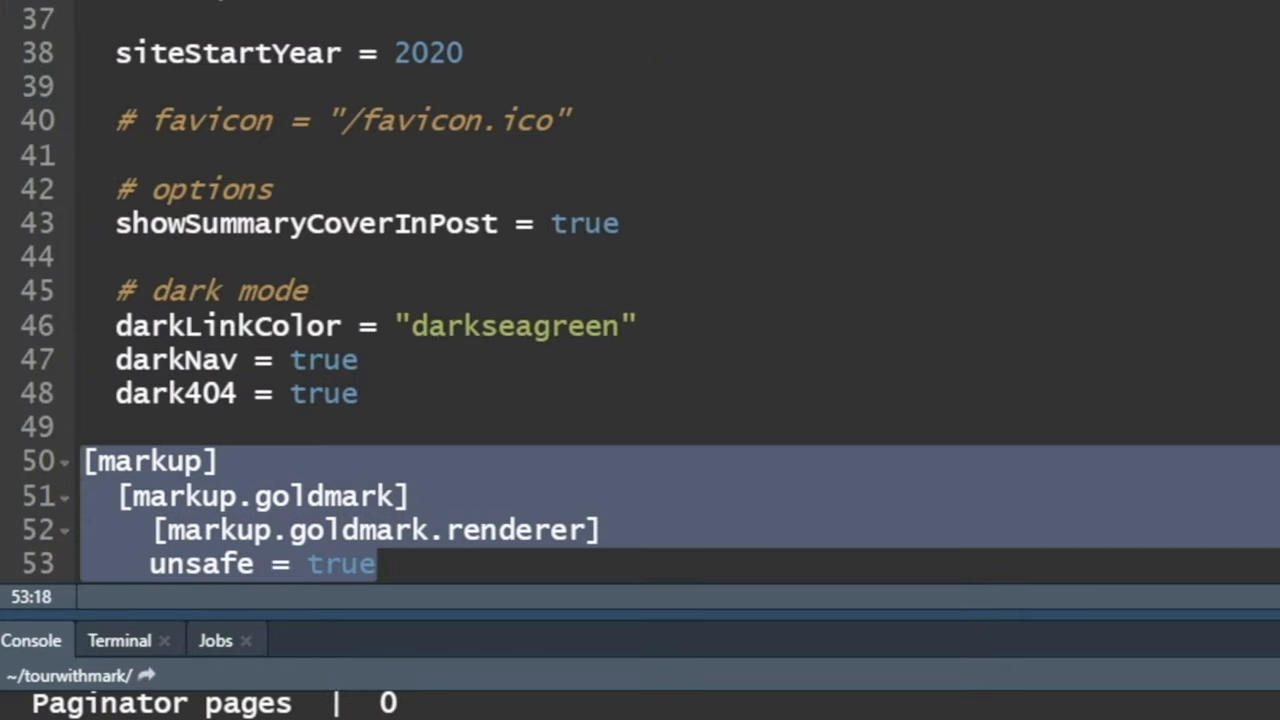
Step: Review the [markup.goldmark.renderer] block in config.toml, which ends with unsafe = true
left_click(85, 426)
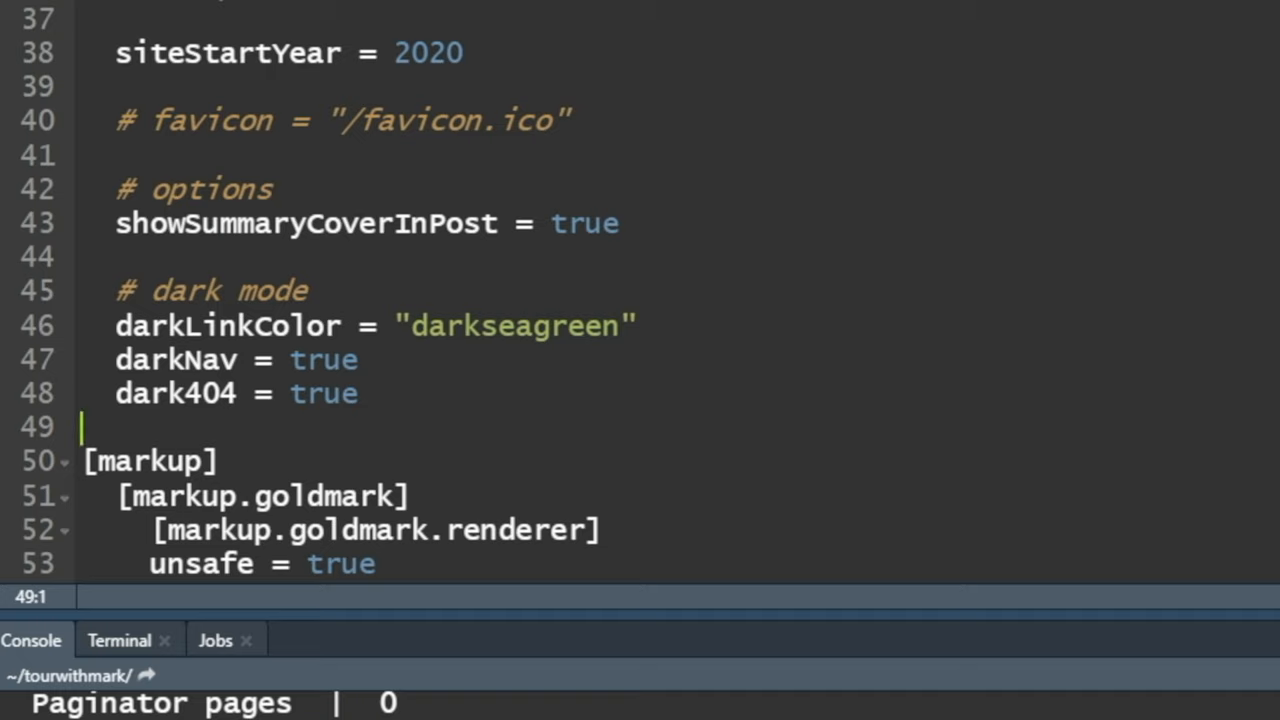
mouse_move(675, 28)
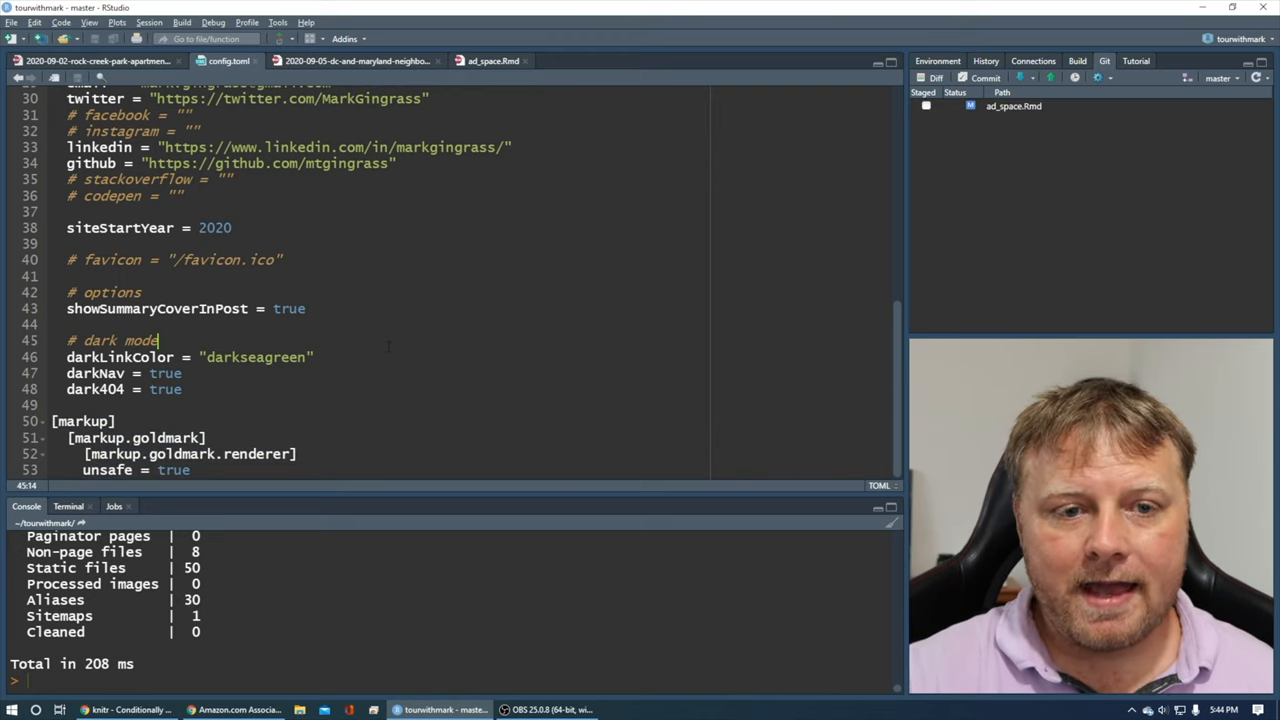
Step: Look over ad_space.Rmd, then open the 2020-09-05-dc-and-maryland-neighborhoods post source
left_click(492, 61)
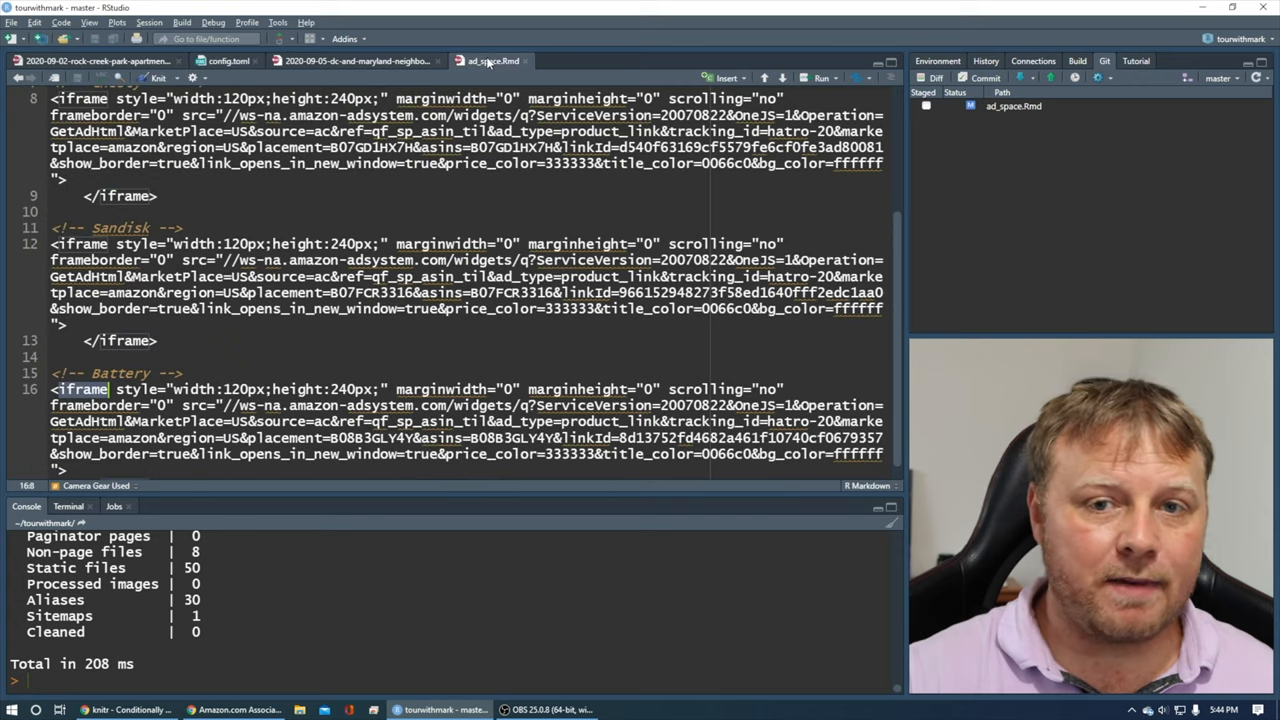
scroll("up", 3)
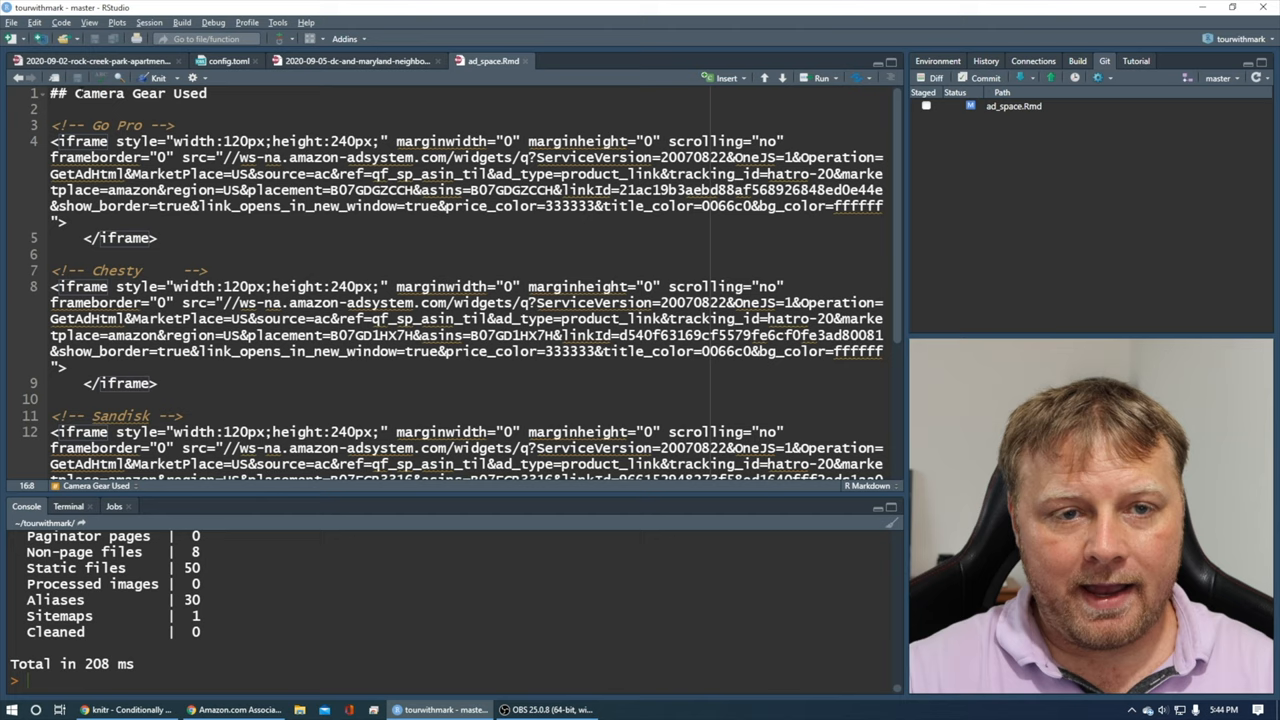
scroll("down", 3)
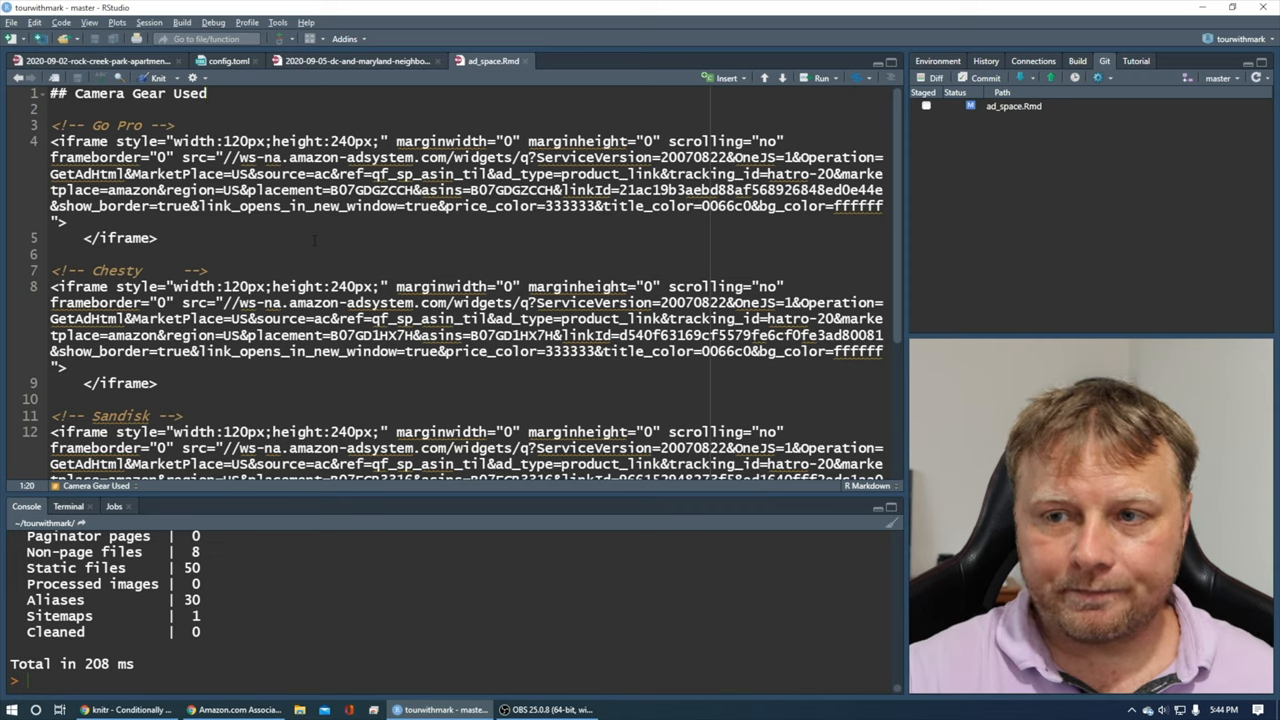
left_click(157, 238)
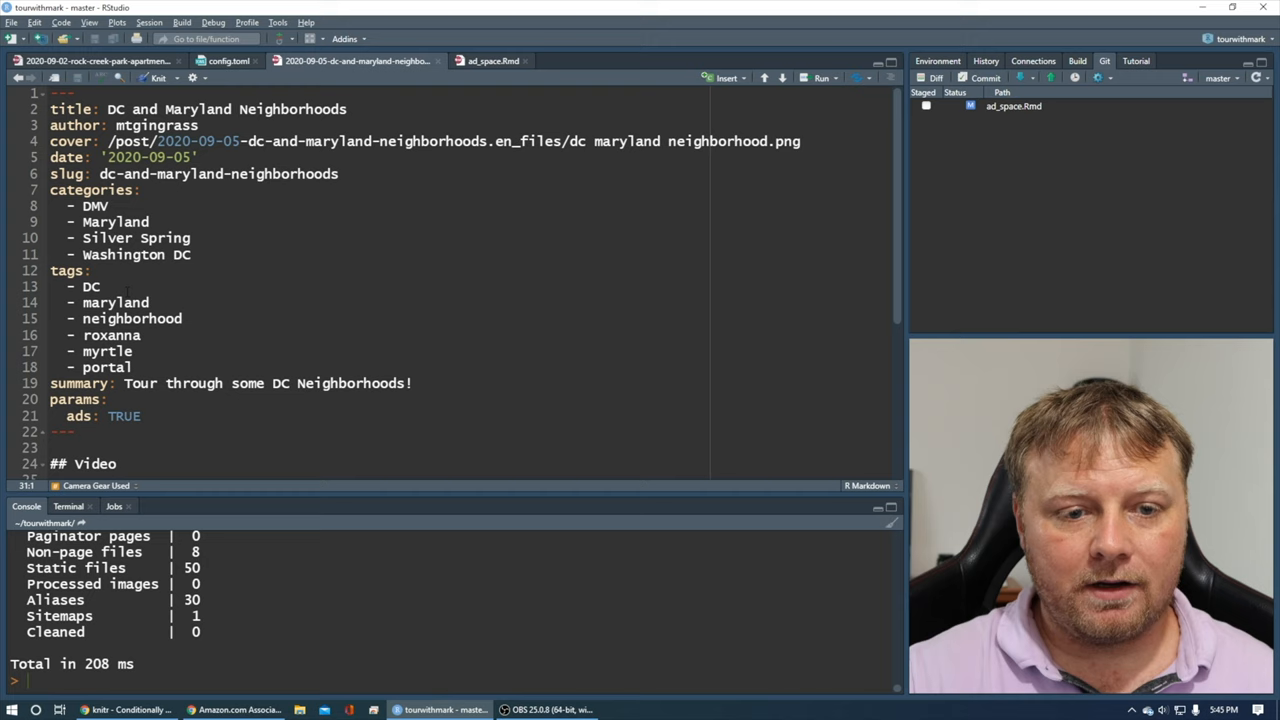
Step: Delete the '## Camera Gear Used' line above the ad_space.Rmd child chunk
scroll("down", 3)
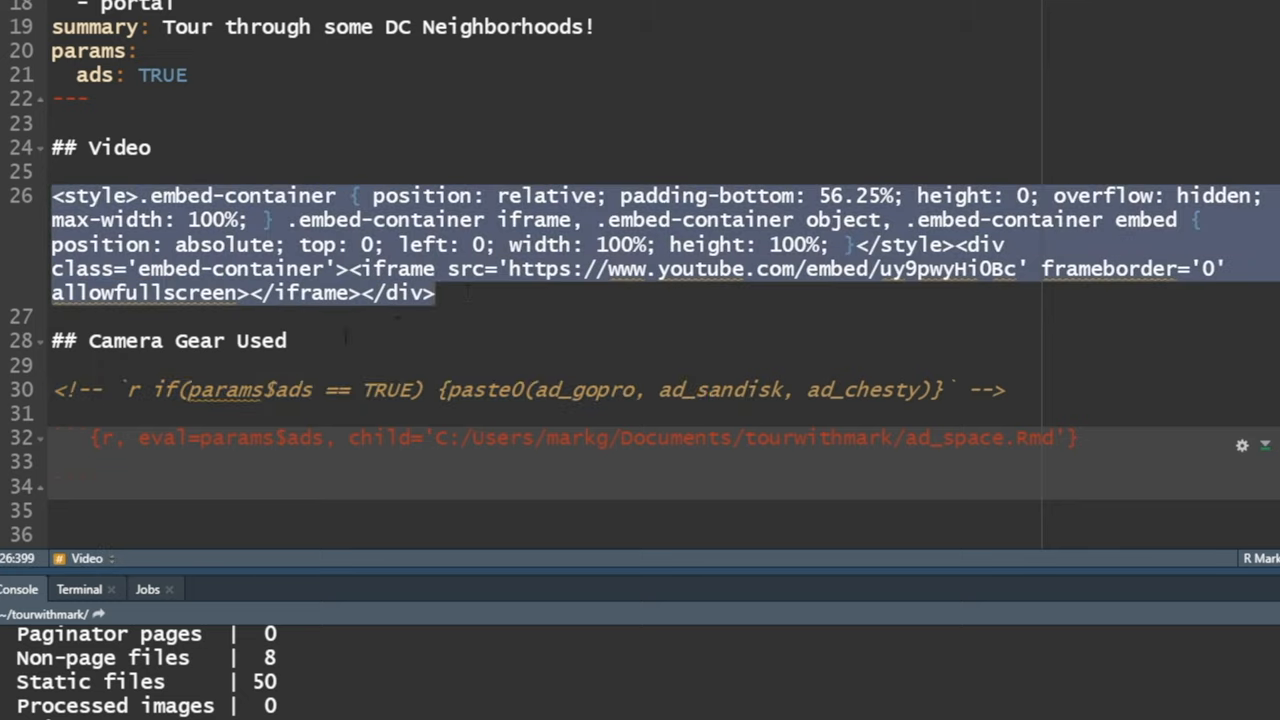
left_click(199, 340)
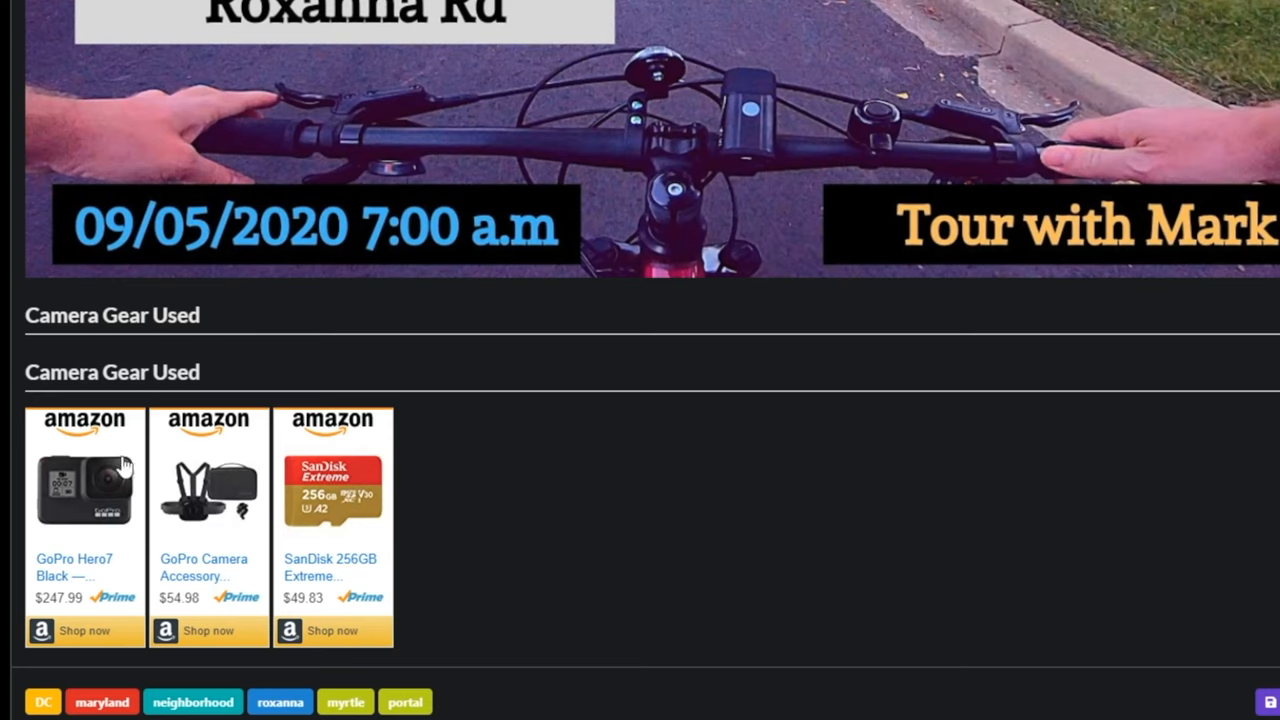
mouse_move(410, 380)
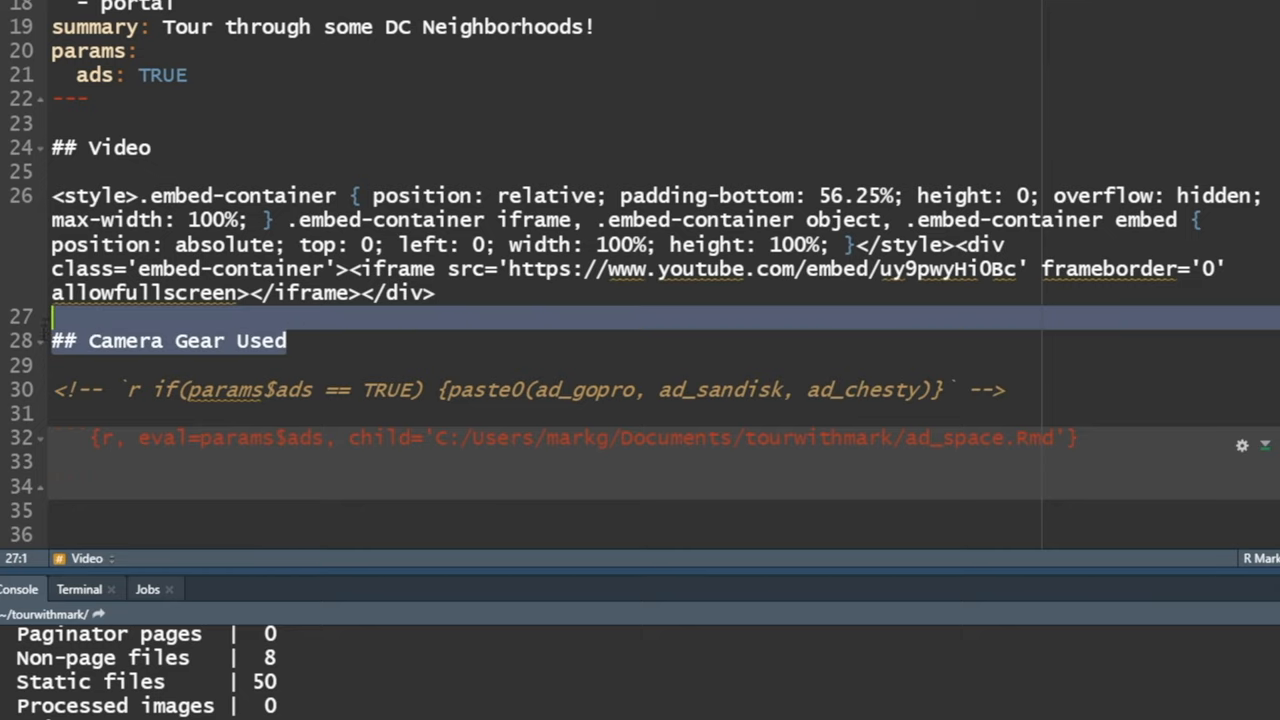
scroll("up", 3)
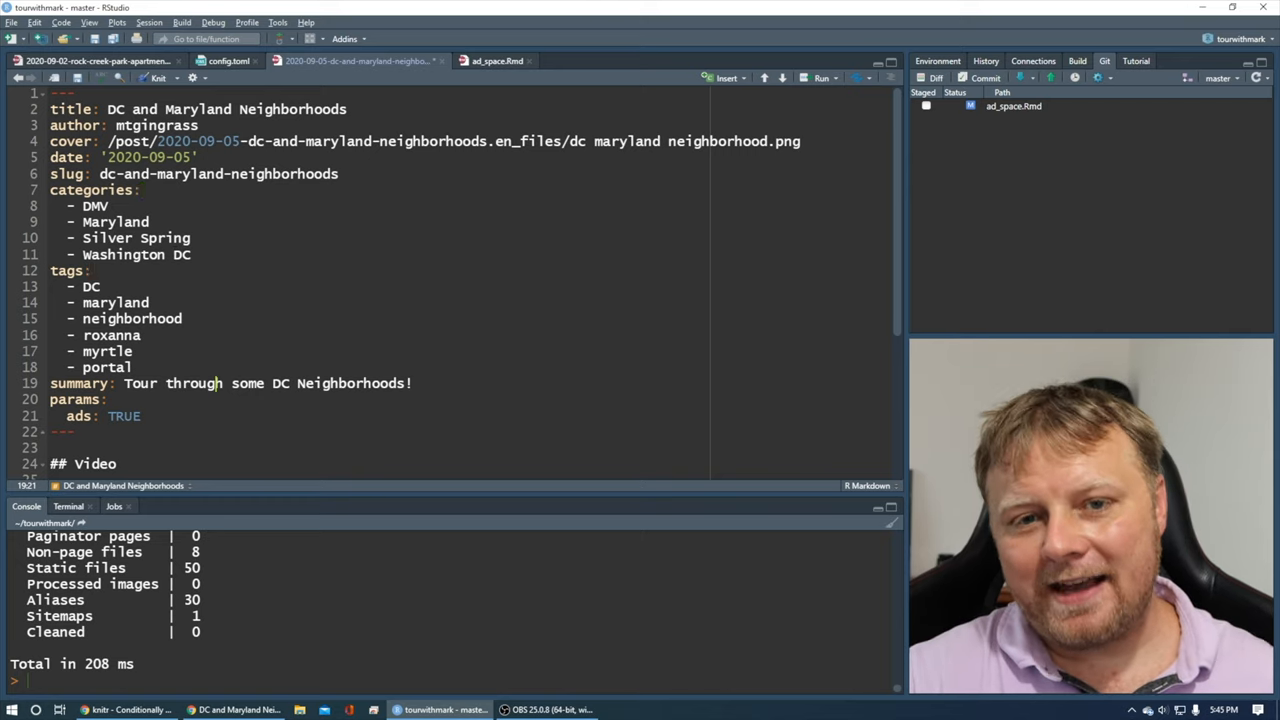
left_click(182, 141)
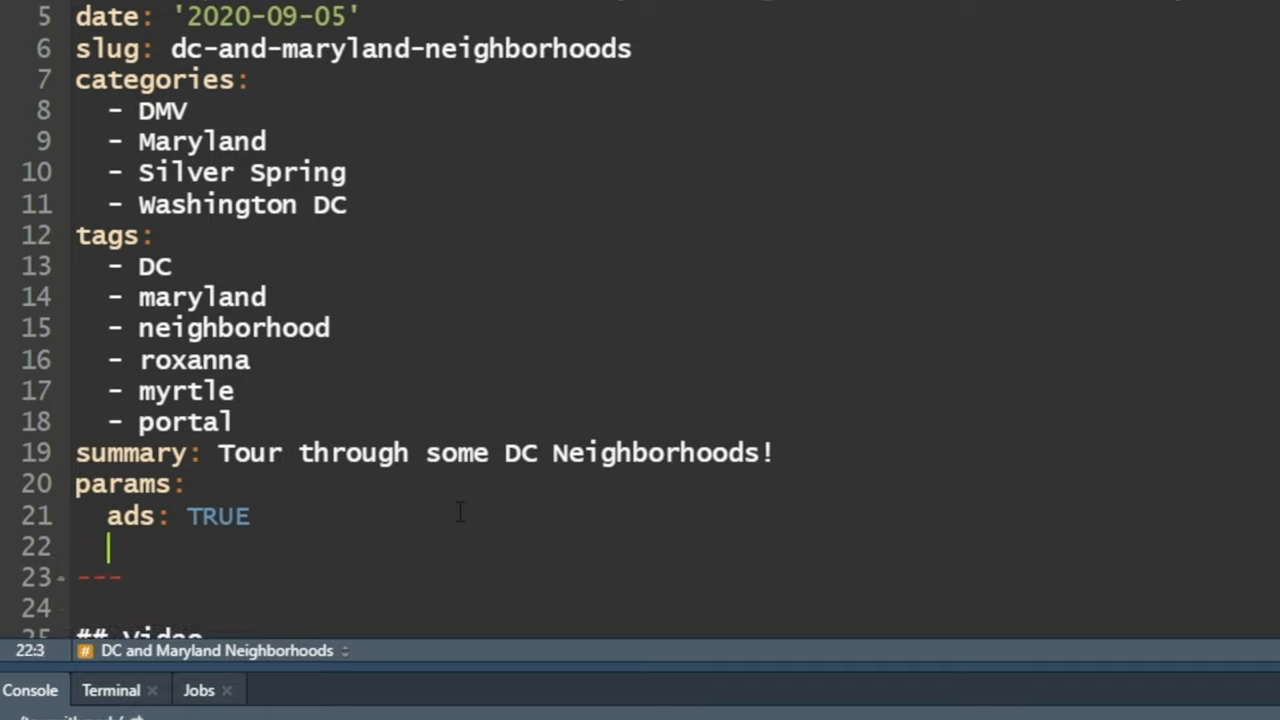
type("blah")
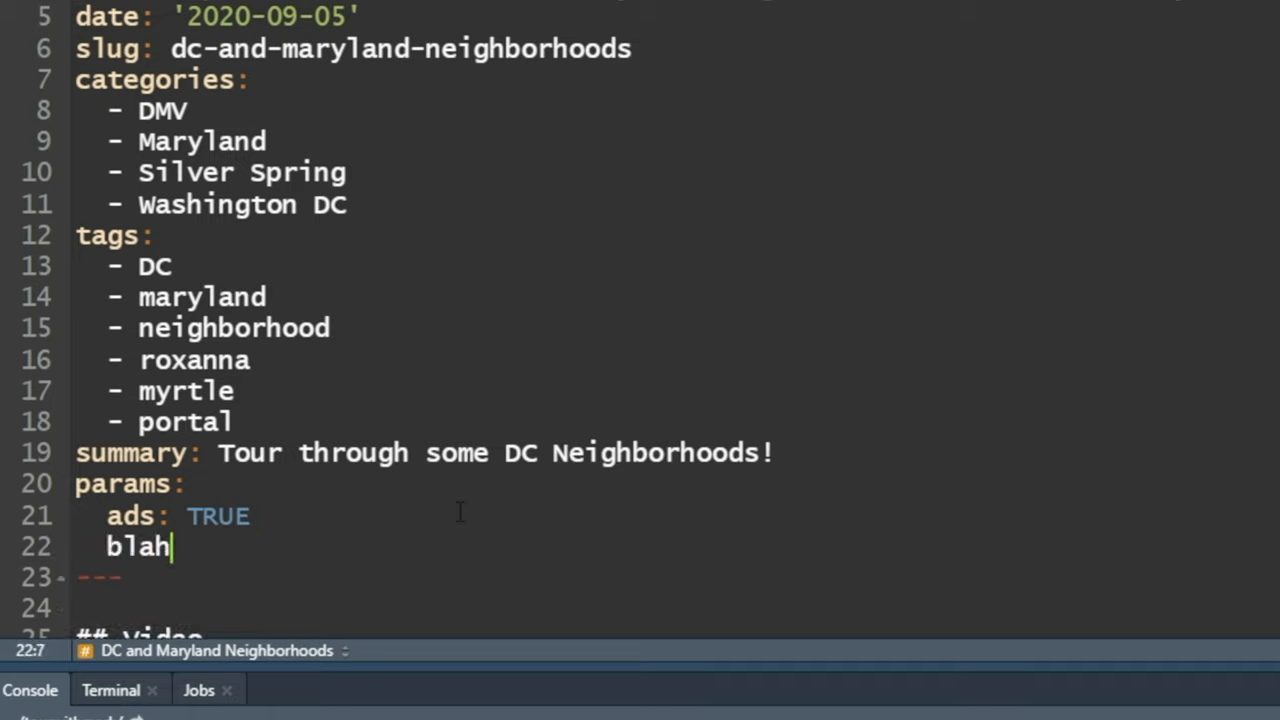
type(": \"Tes")
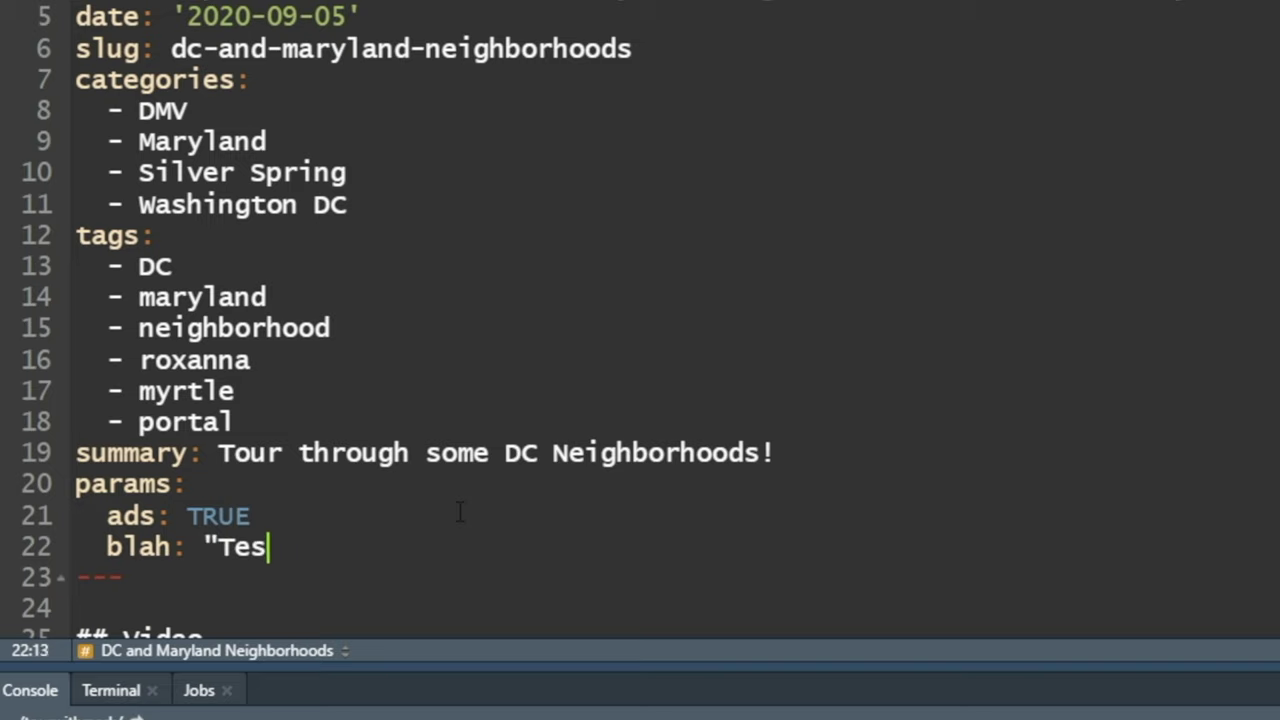
type("xt\"")
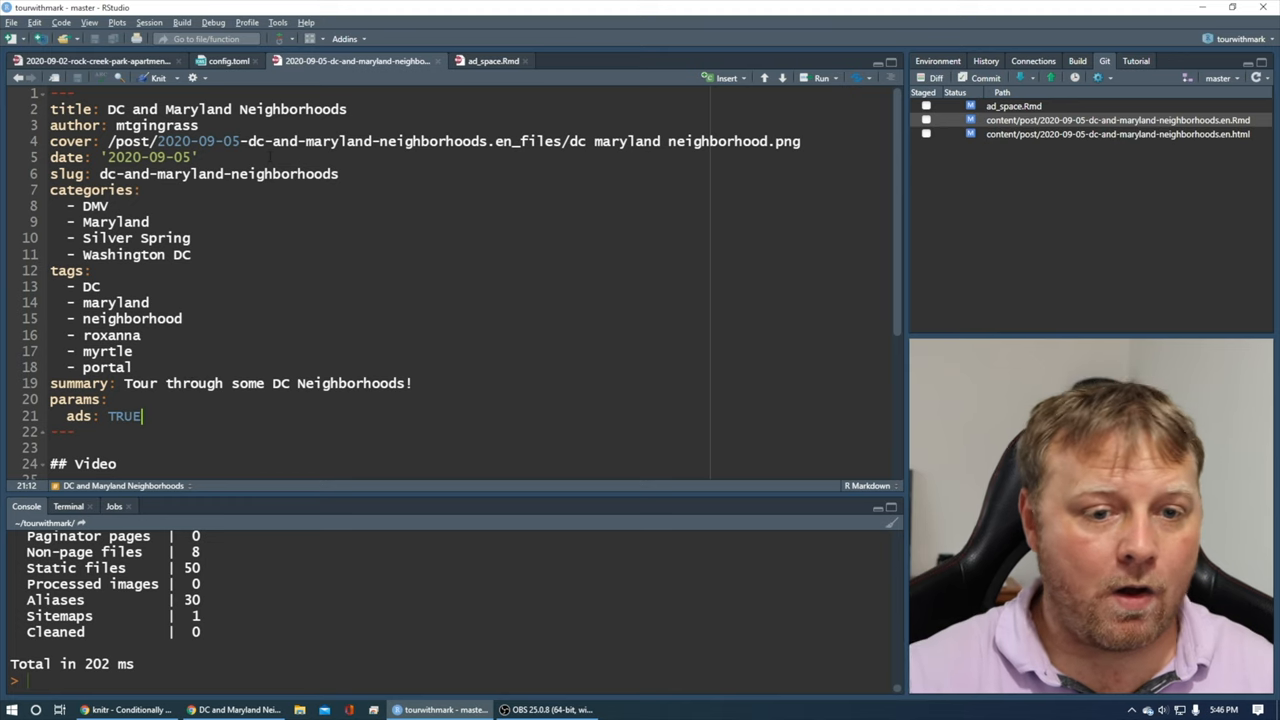
Step: Change the child chunk header to {r, eval=params$ads, child='.../ad_space.Rmd'}
scroll("down", 3)
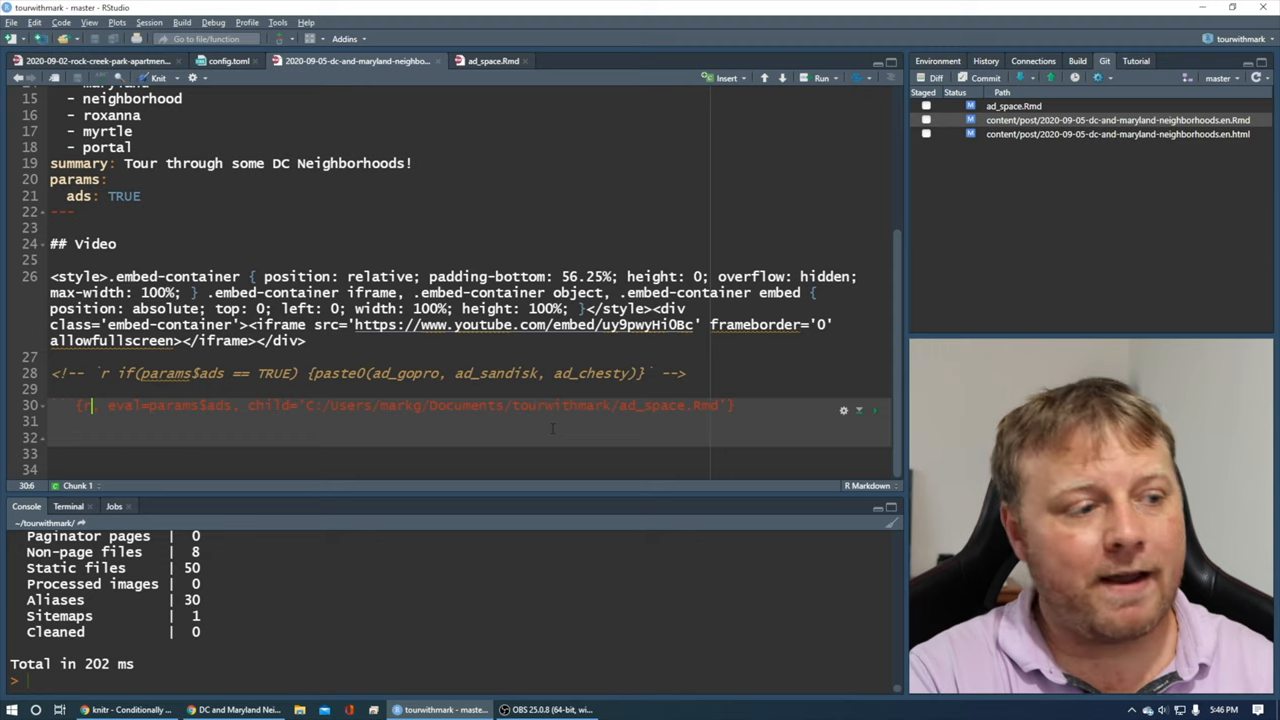
type("r, e")
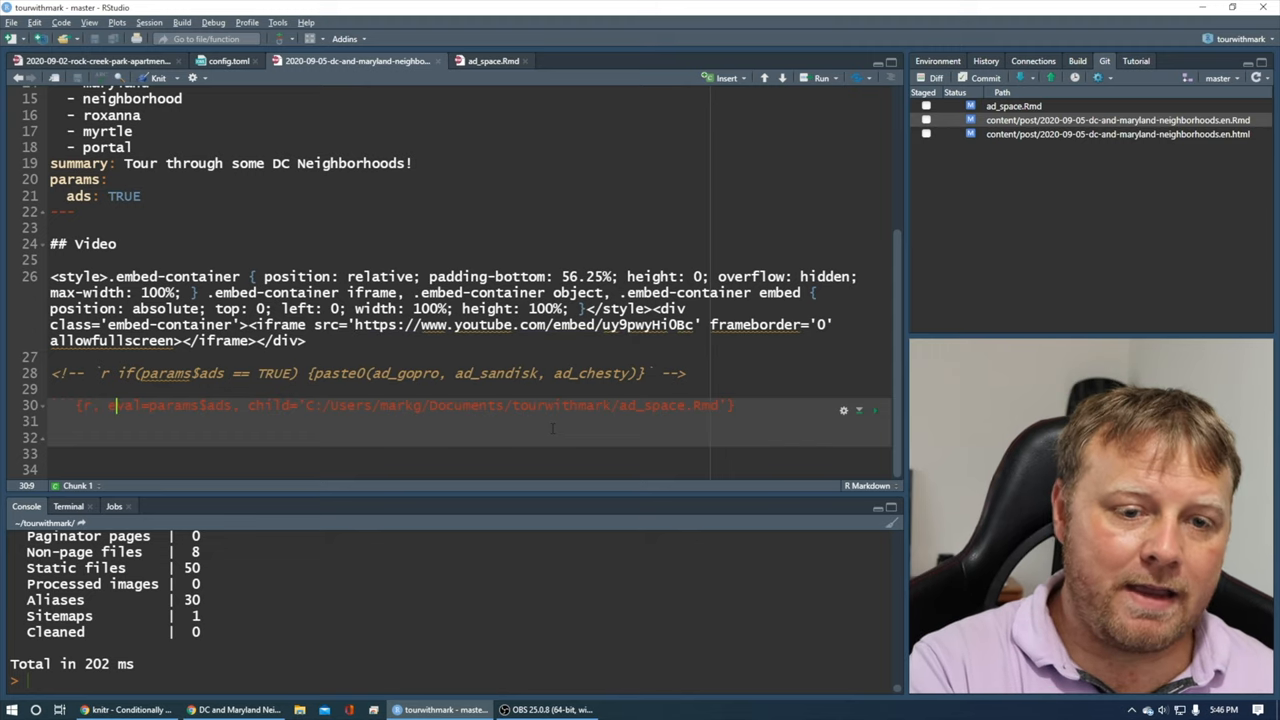
type("eval=params$ads")
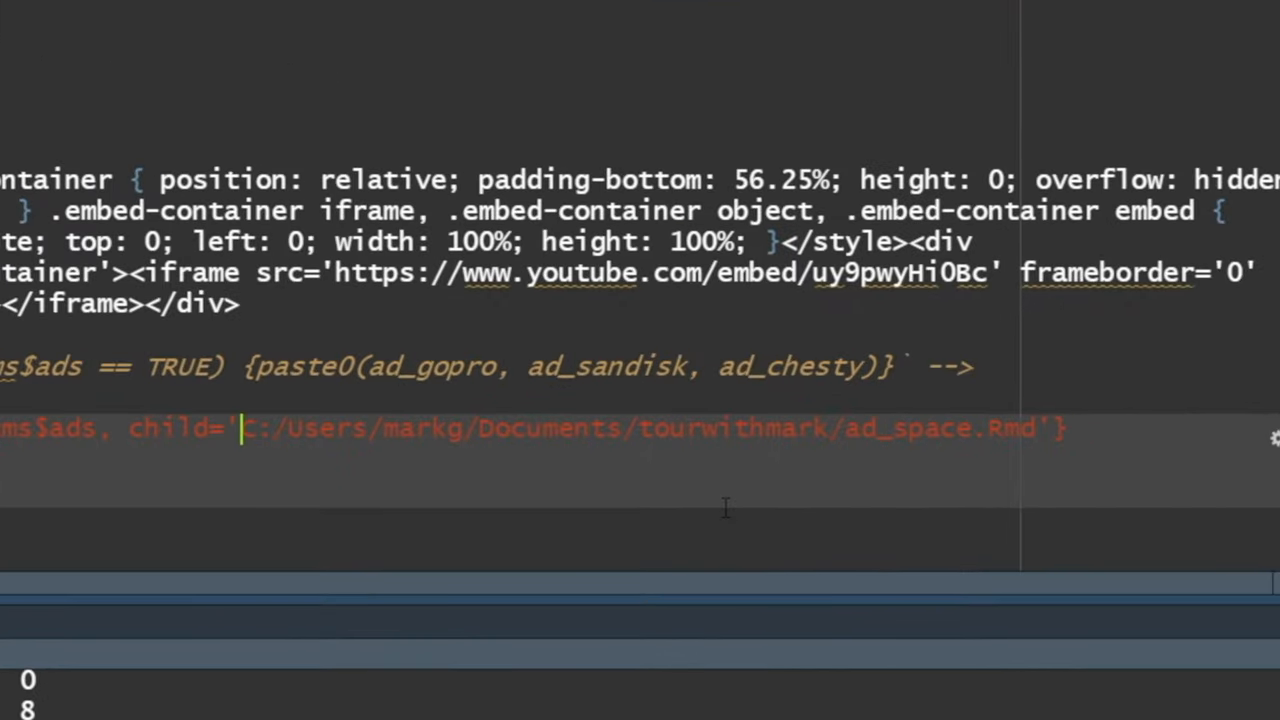
left_click_drag(245, 428, 1040, 428)
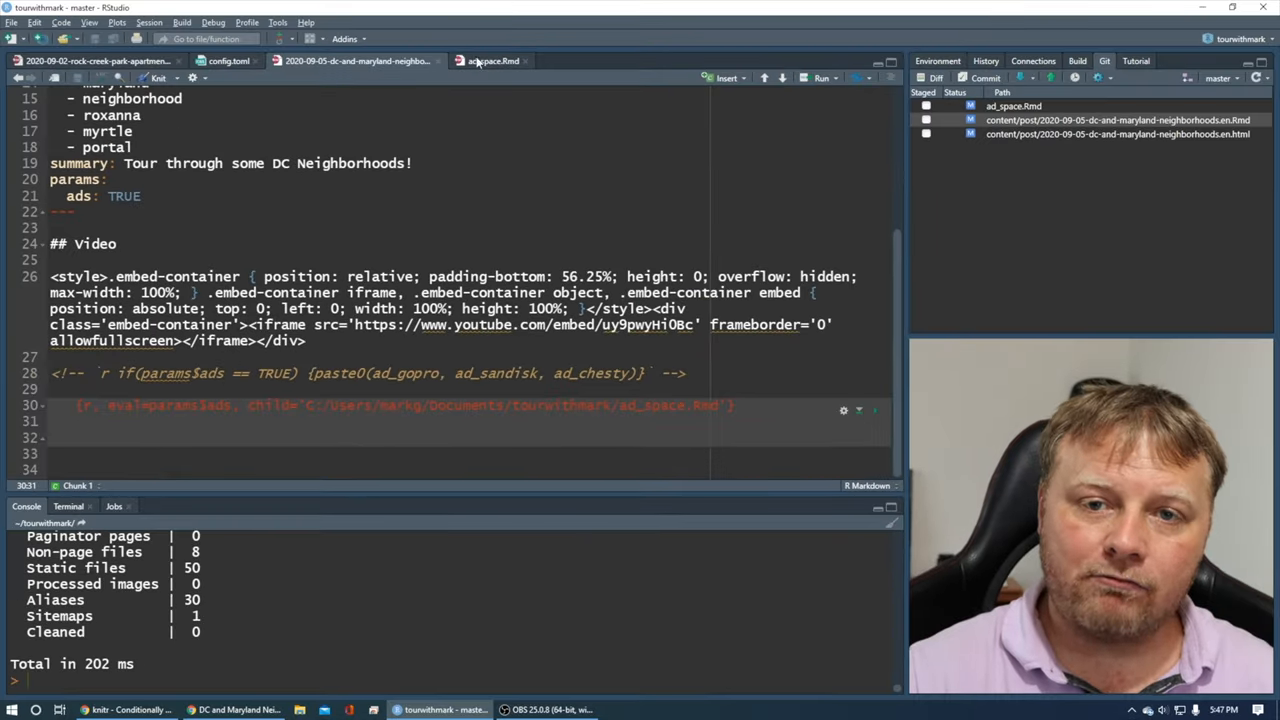
left_click(491, 61)
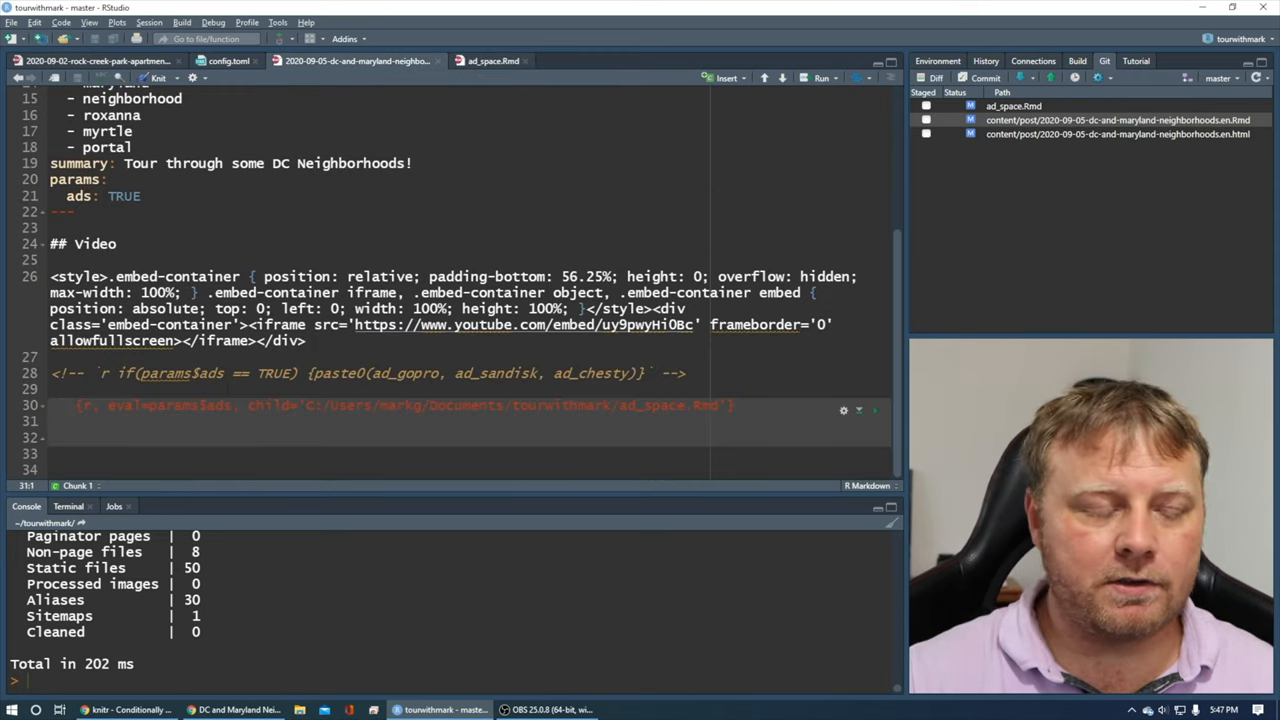
mouse_move(490, 61)
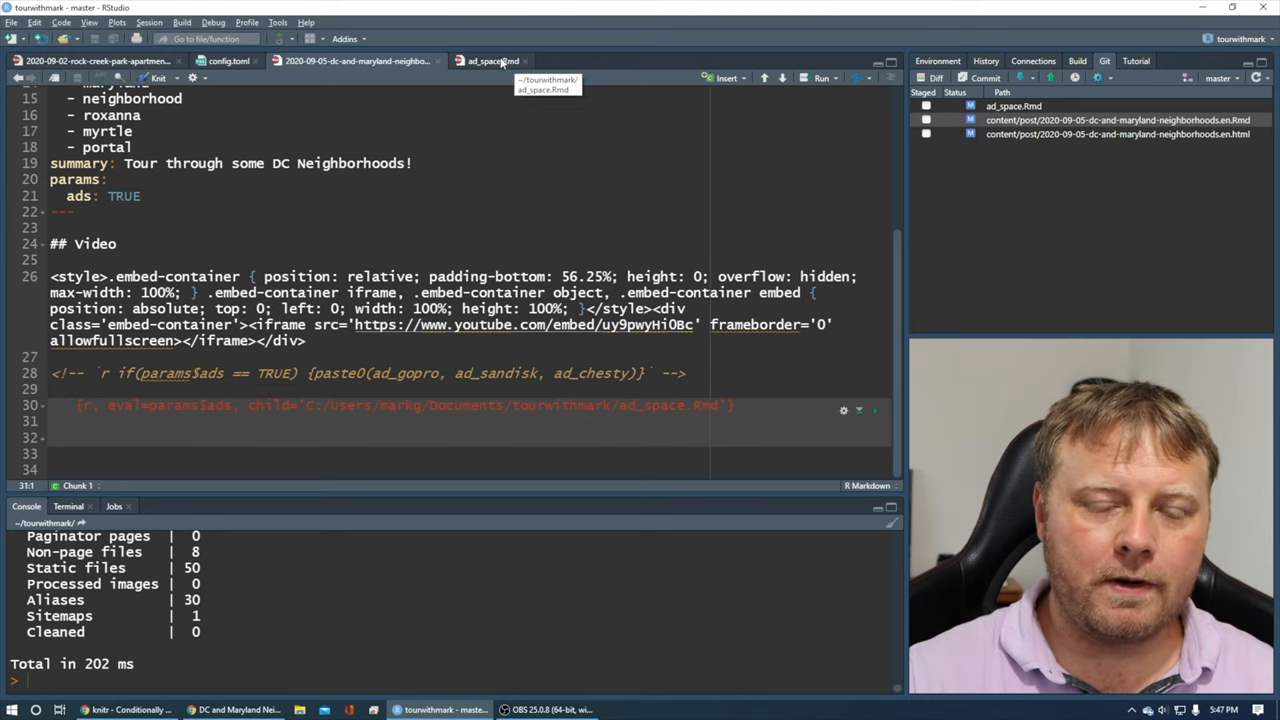
left_click(490, 60)
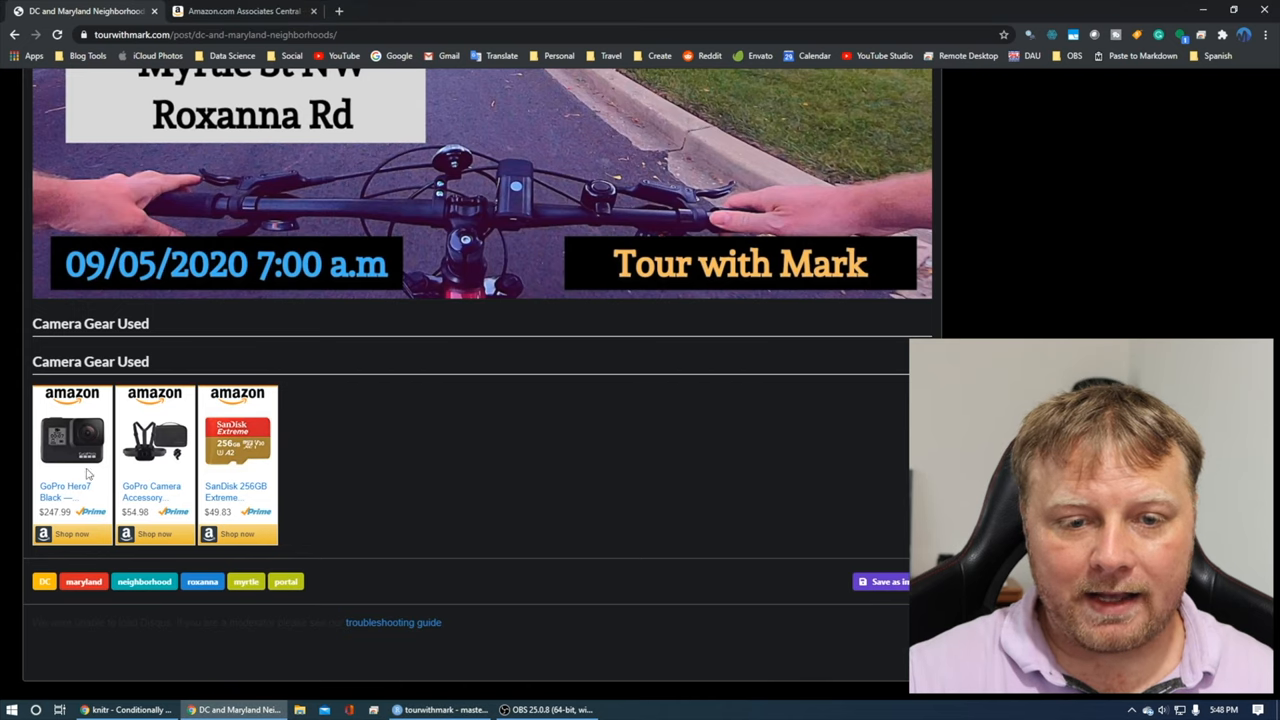
Step: Commit the post and ad_space.Rmd changes as 'Added 4th ad.' and push them
left_click(445, 709)
type("Added 4th ad.")
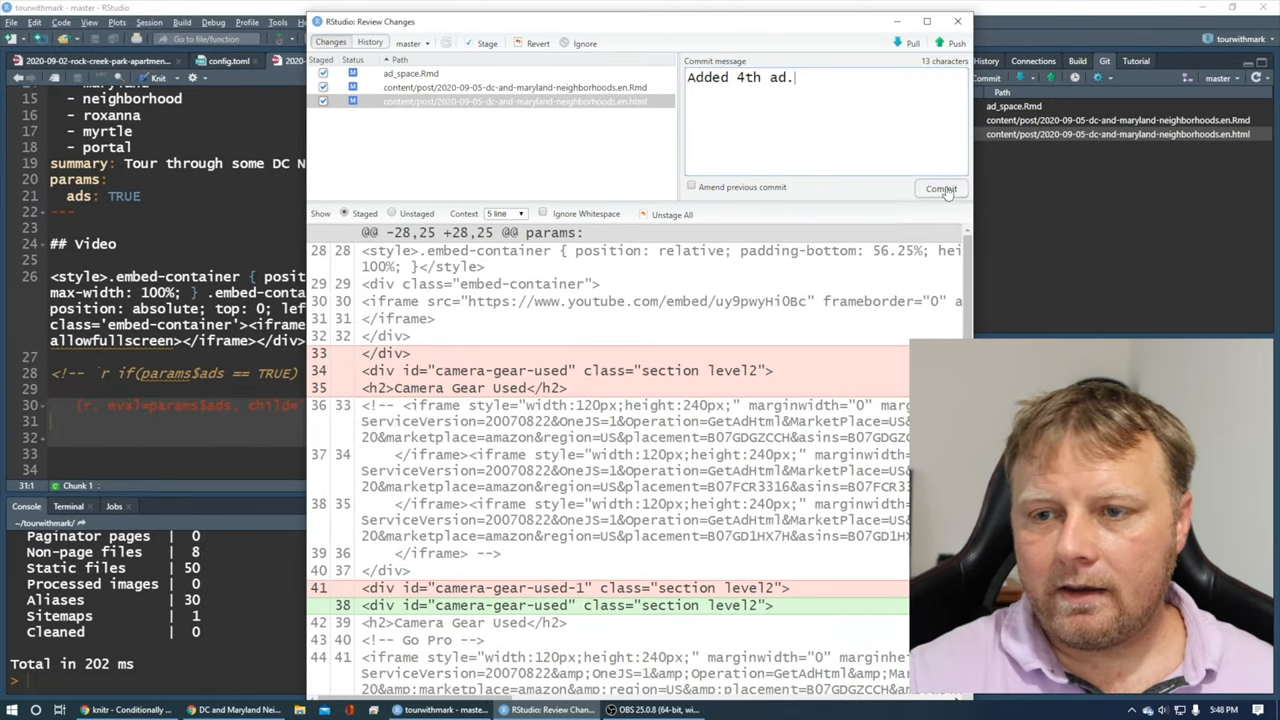
left_click(940, 188)
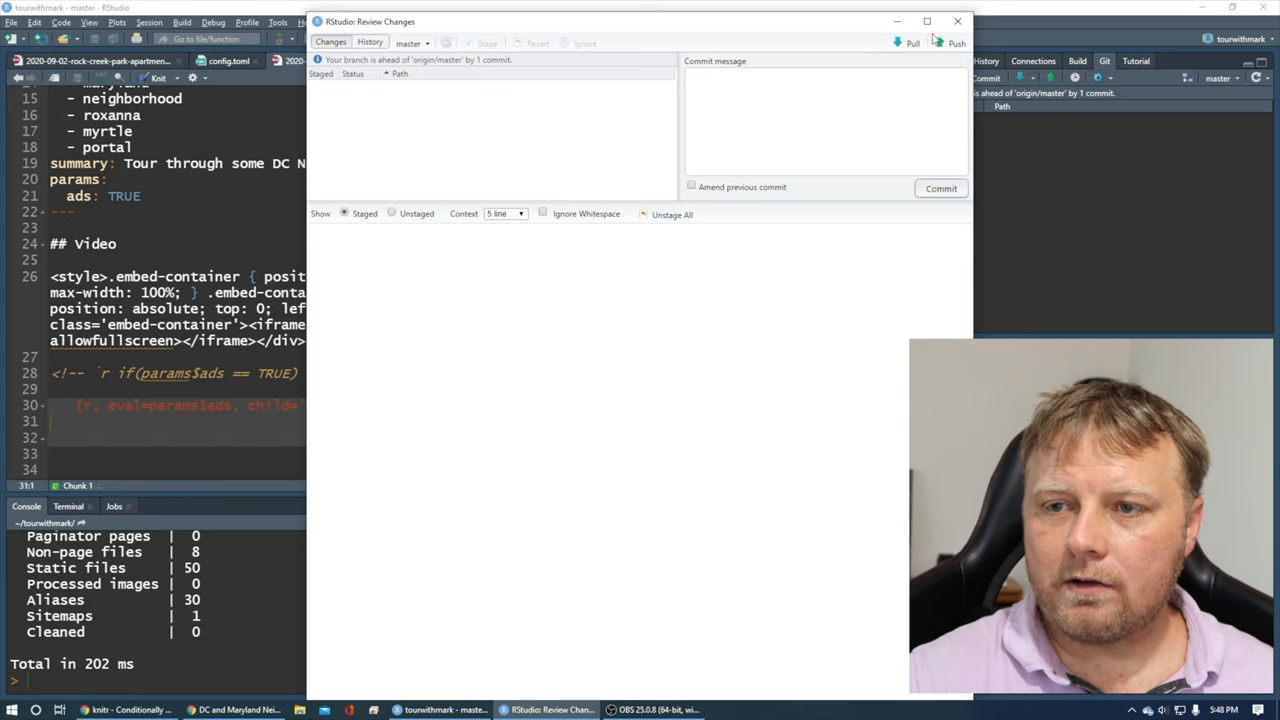
left_click(955, 43)
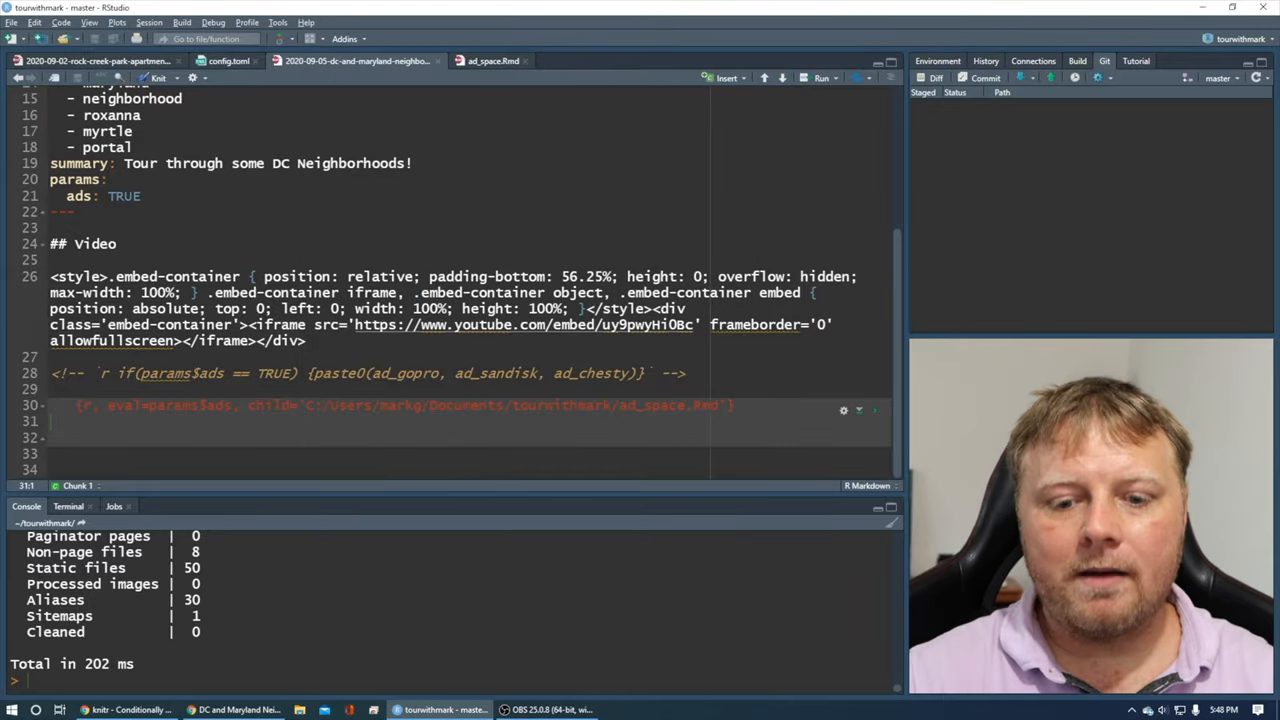
left_click(237, 709)
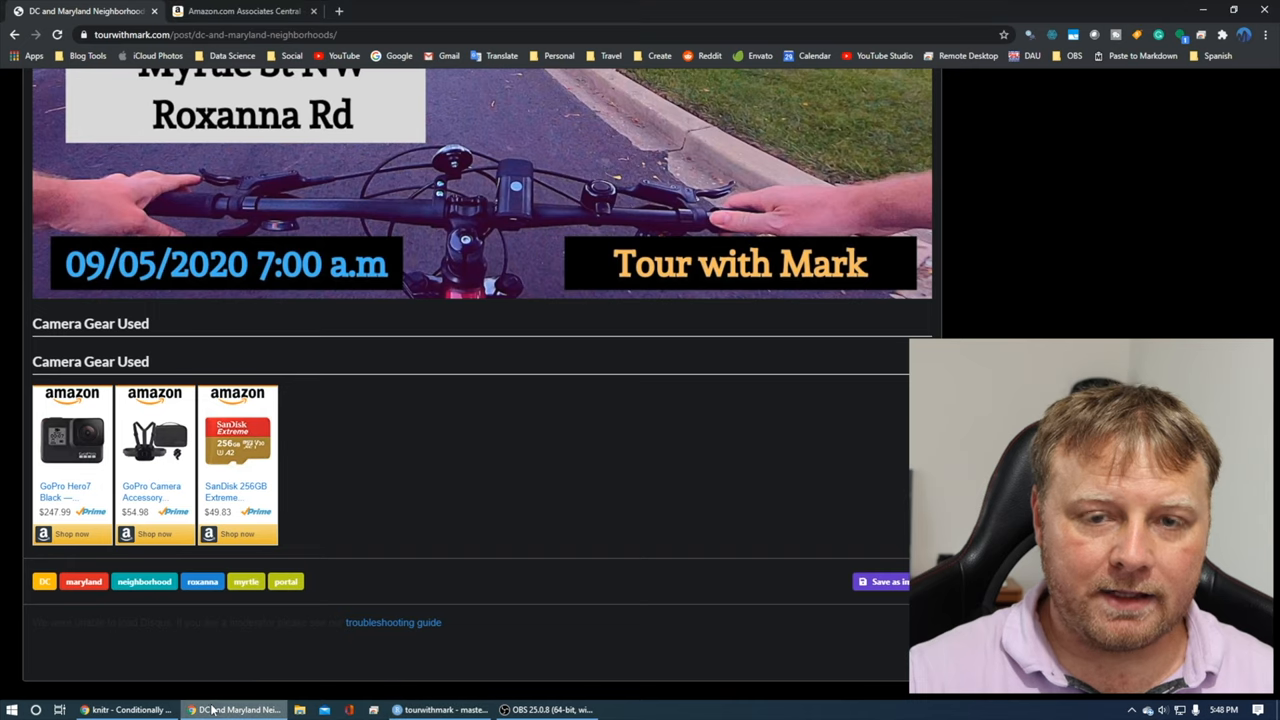
left_click(498, 11)
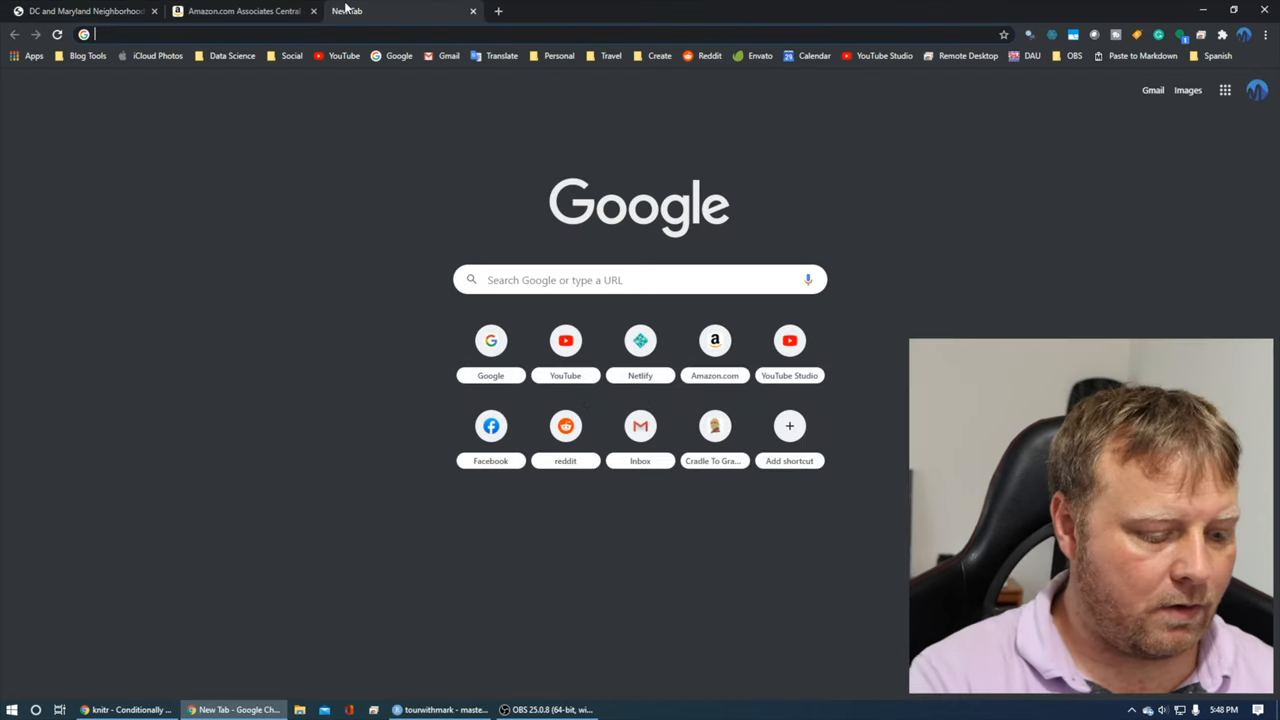
left_click(640, 340)
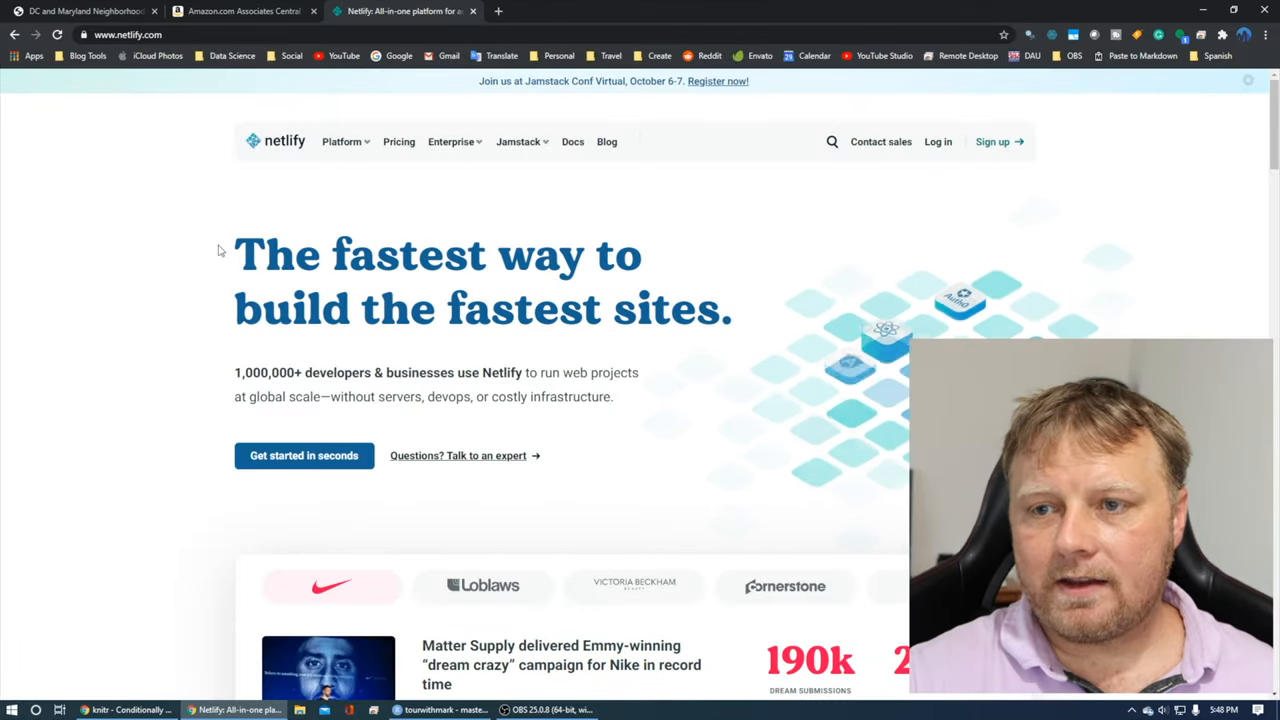
left_click(937, 141)
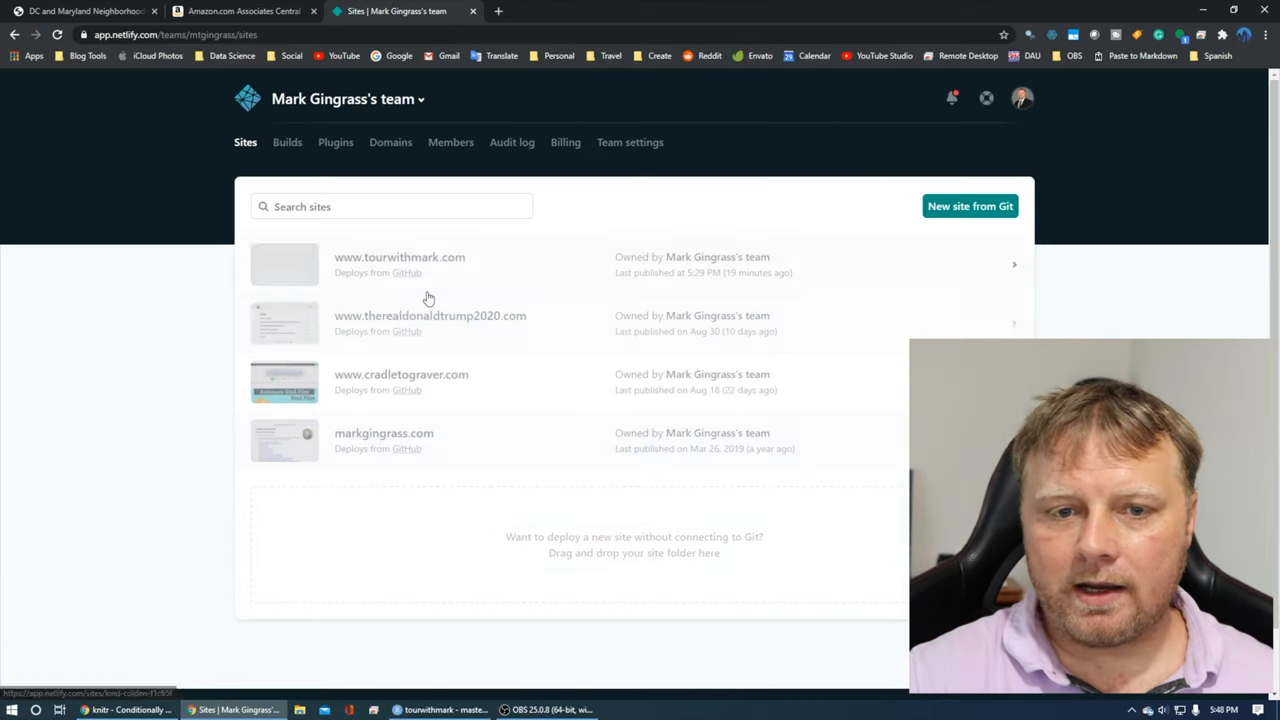
left_click(399, 264)
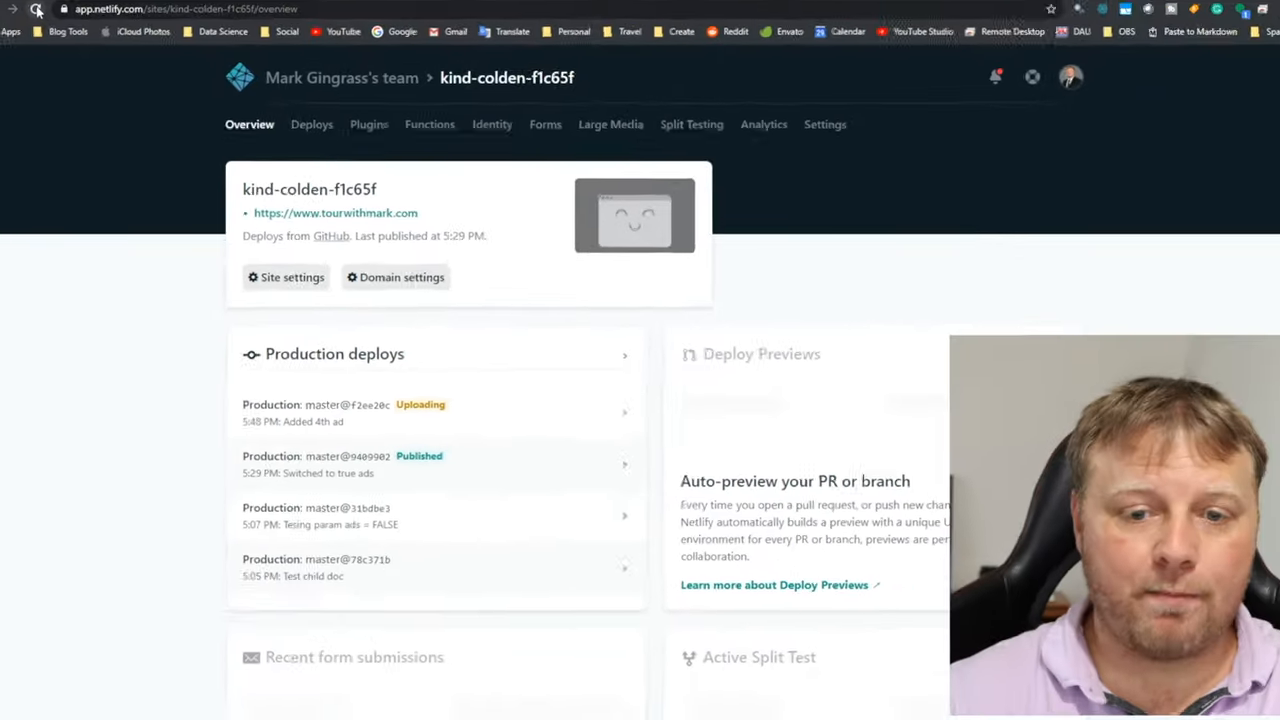
left_click(80, 11)
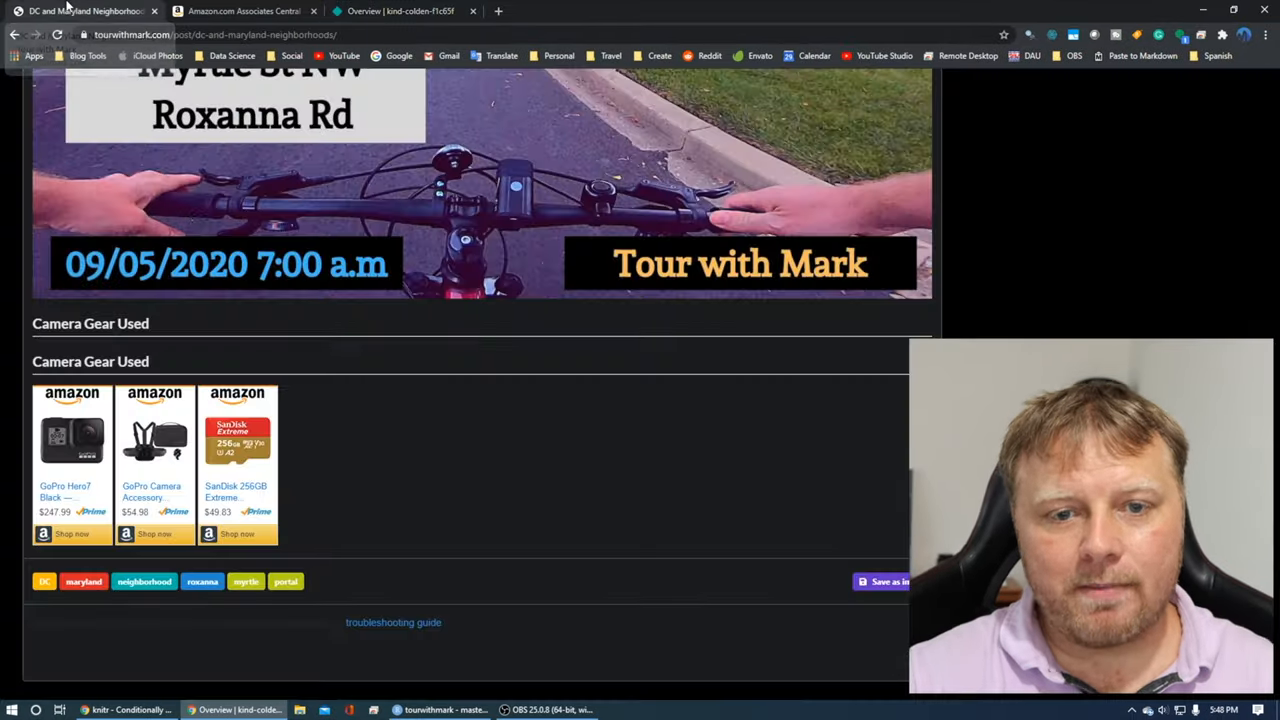
Step: Reload the live post to confirm four Amazon ads including CHOETECH, then return to RStudio
left_click(57, 34)
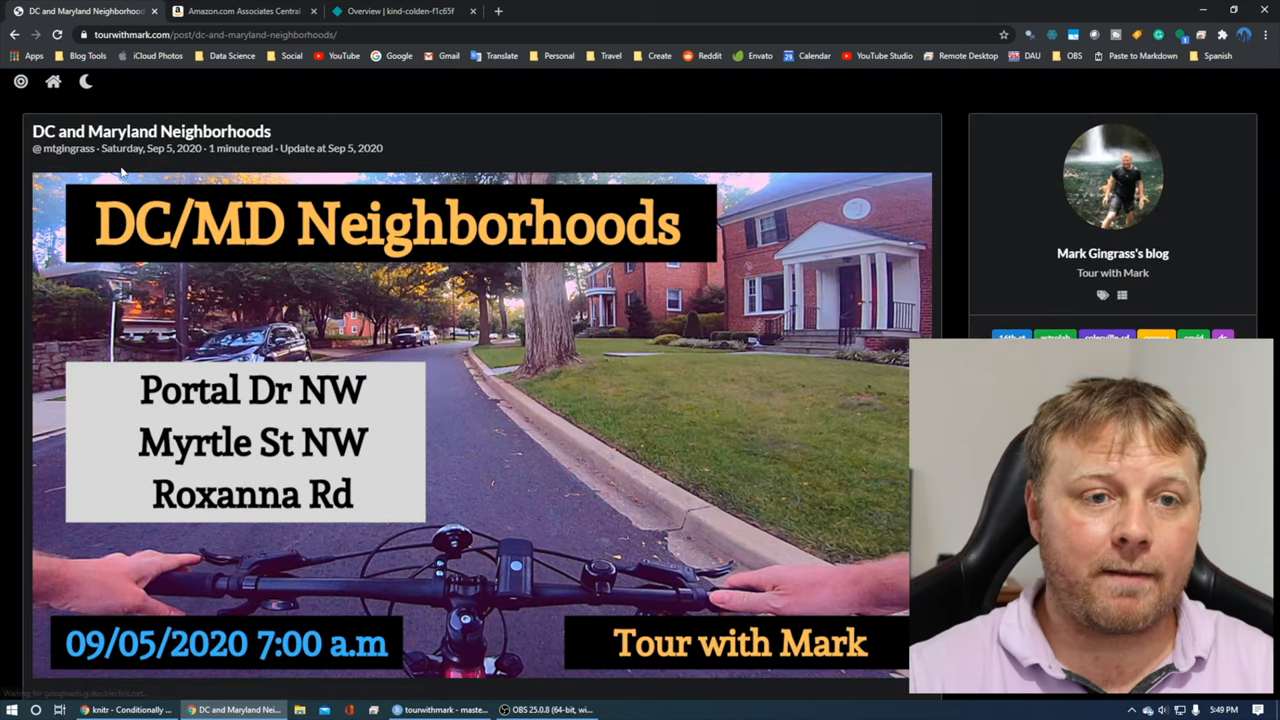
scroll("down", 3)
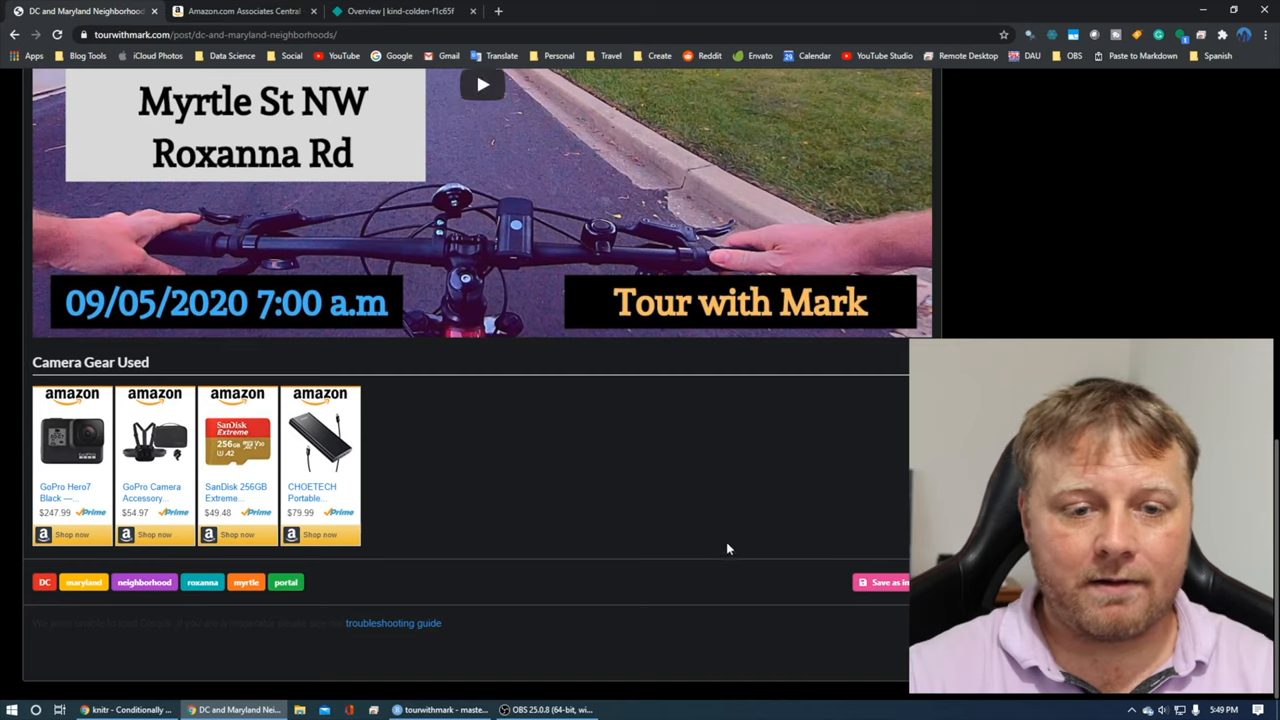
mouse_move(331, 480)
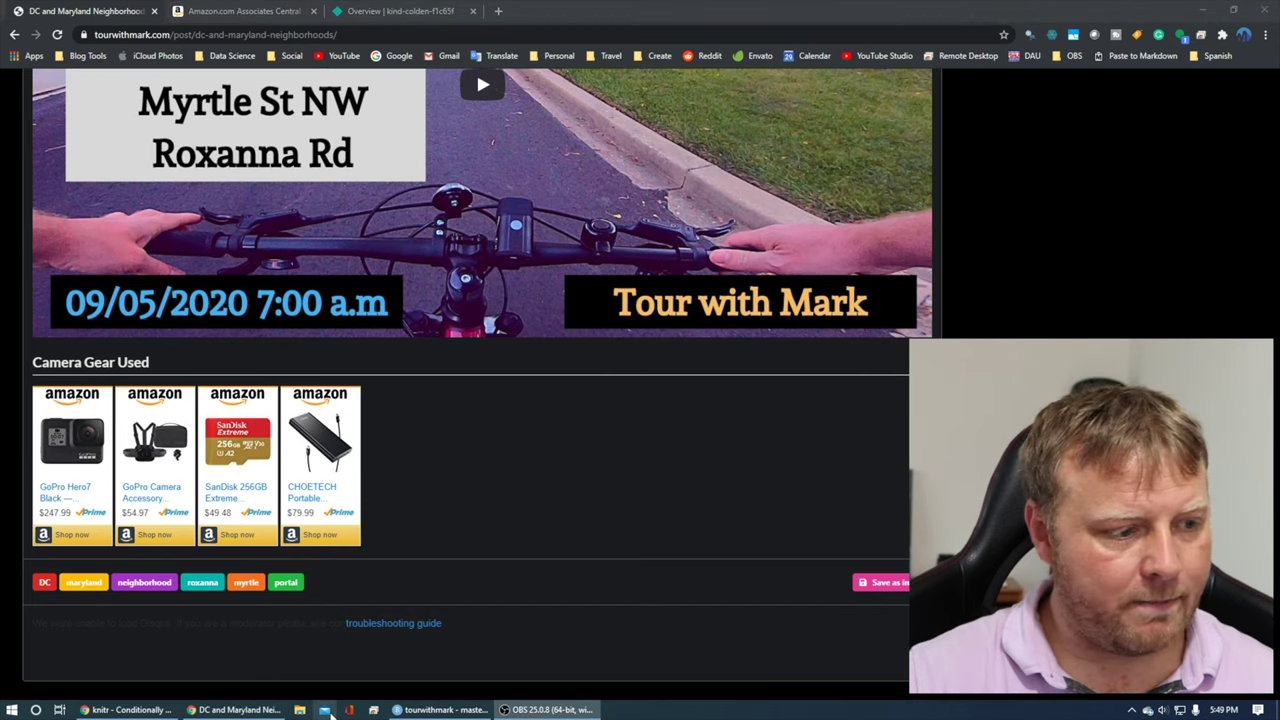
left_click(446, 709)
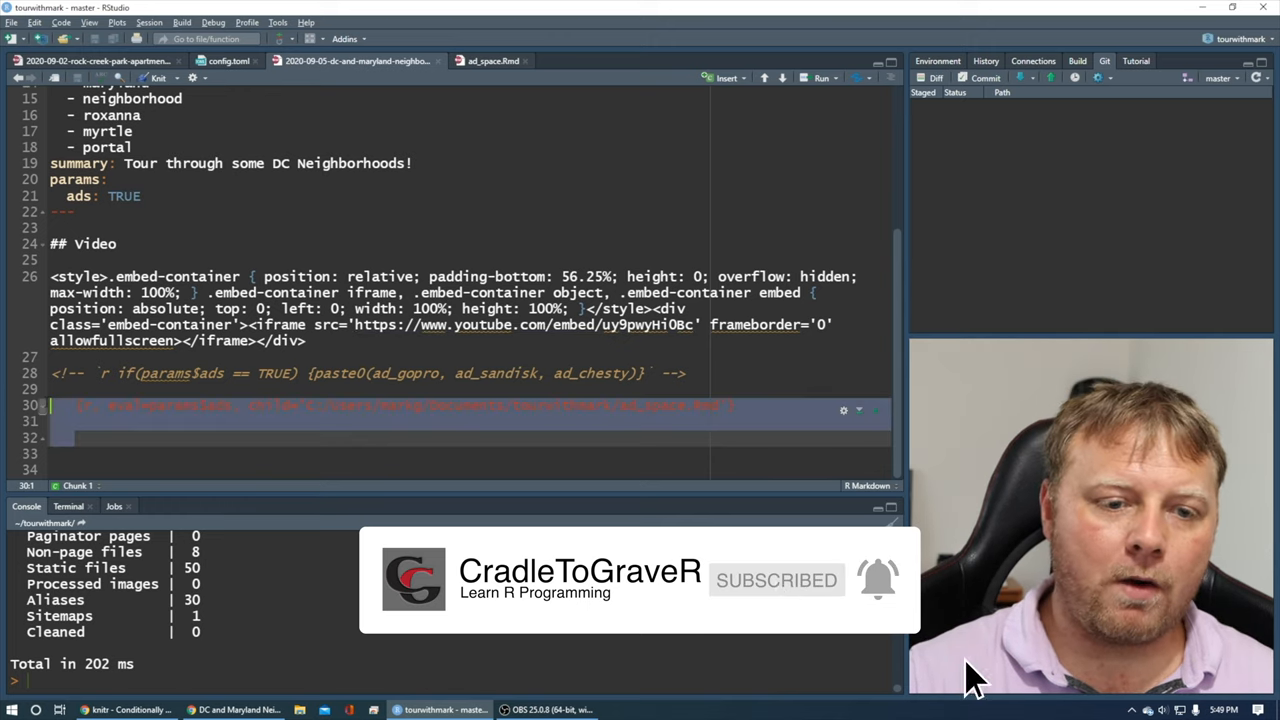
mouse_move(510, 498)
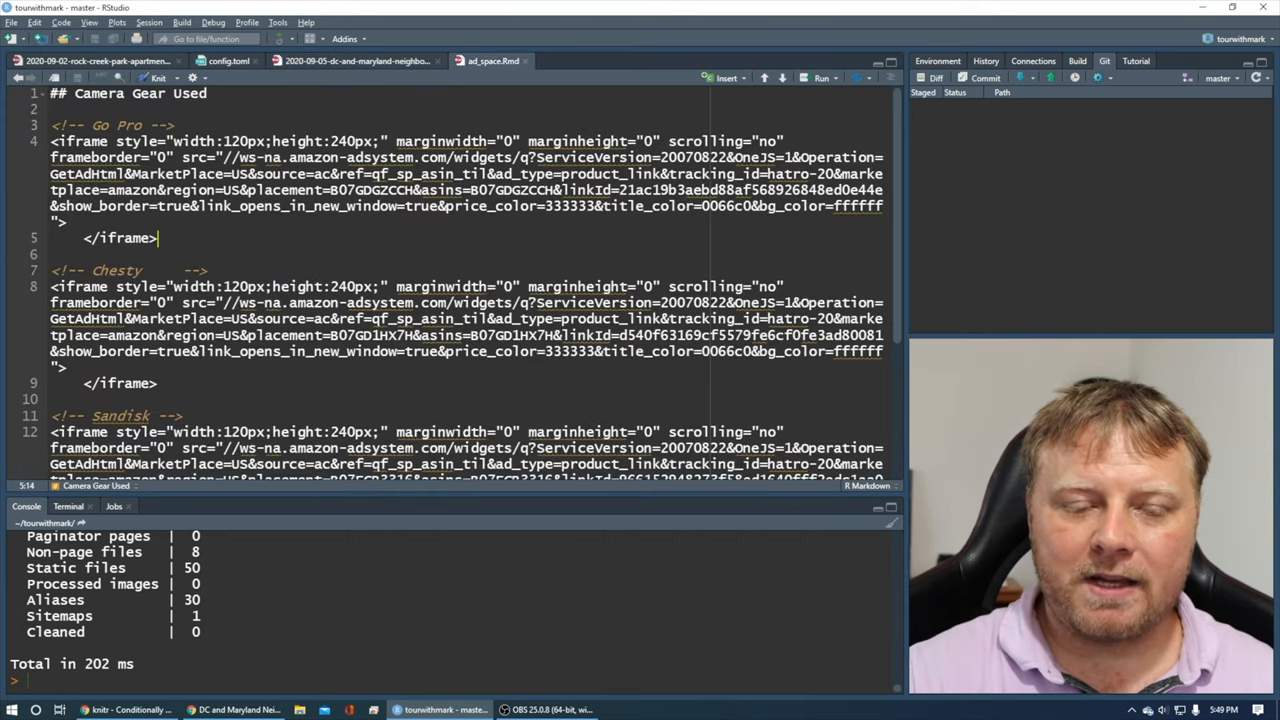
Step: Scroll through ad_space.Rmd to review the Go Pro, Chesty, Sandisk and Battery iframes
scroll("down", 3)
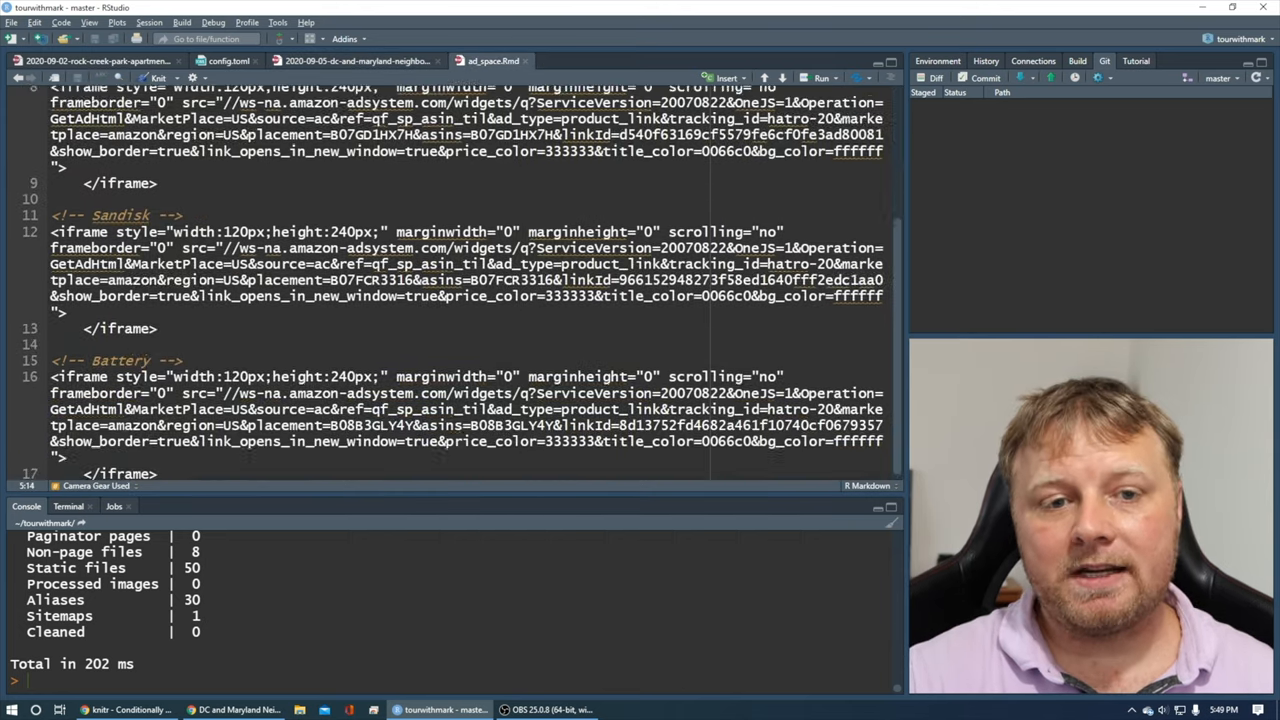